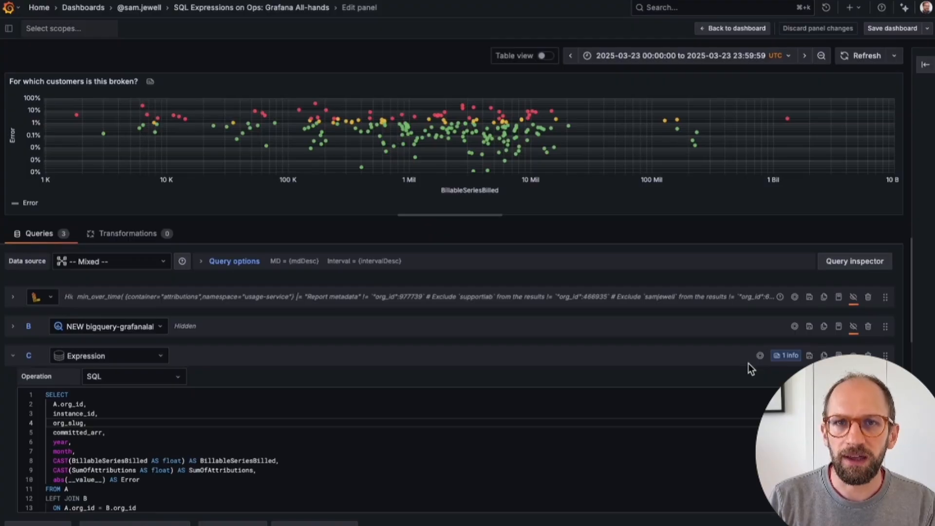
pyautogui.moveTo(697, 364)
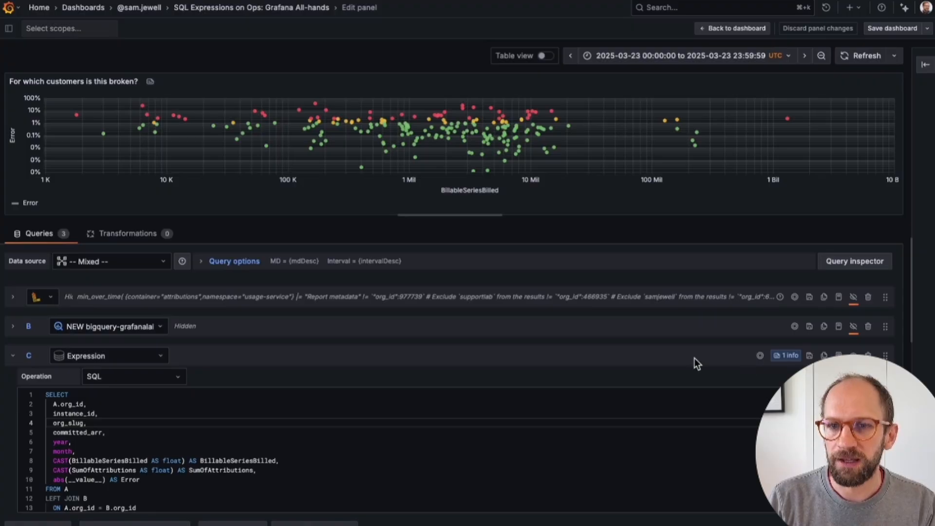
pyautogui.moveTo(175, 370)
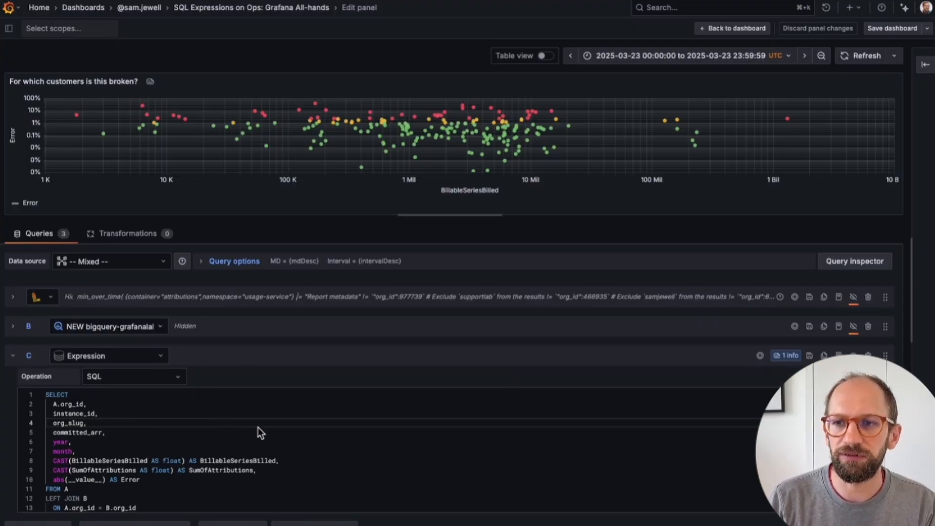
pyautogui.moveTo(494, 216)
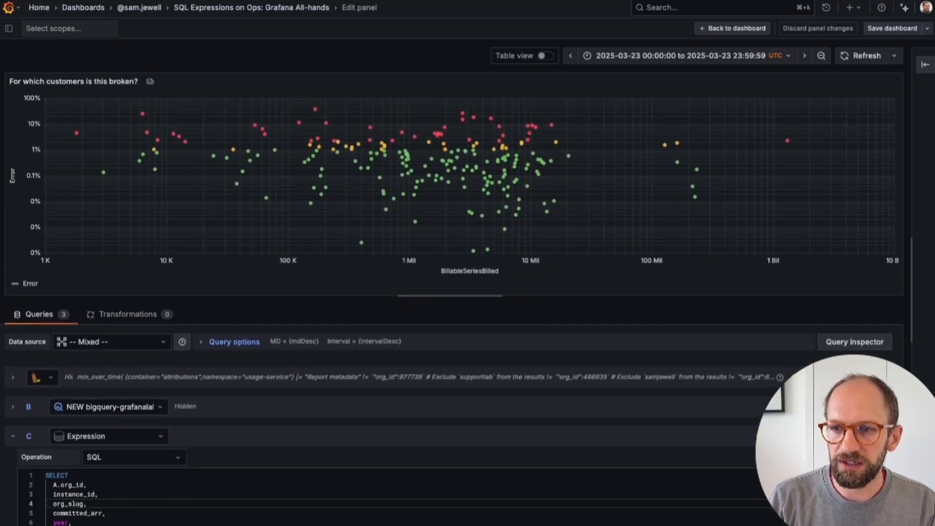
# Switch the panel preview to Table view to see the raw result rows
pyautogui.click(541, 56)
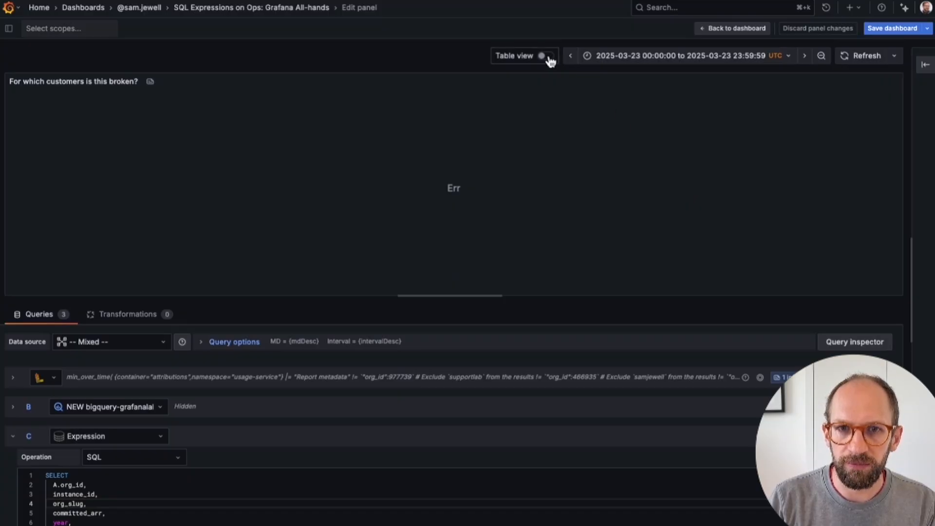
pyautogui.click(542, 56)
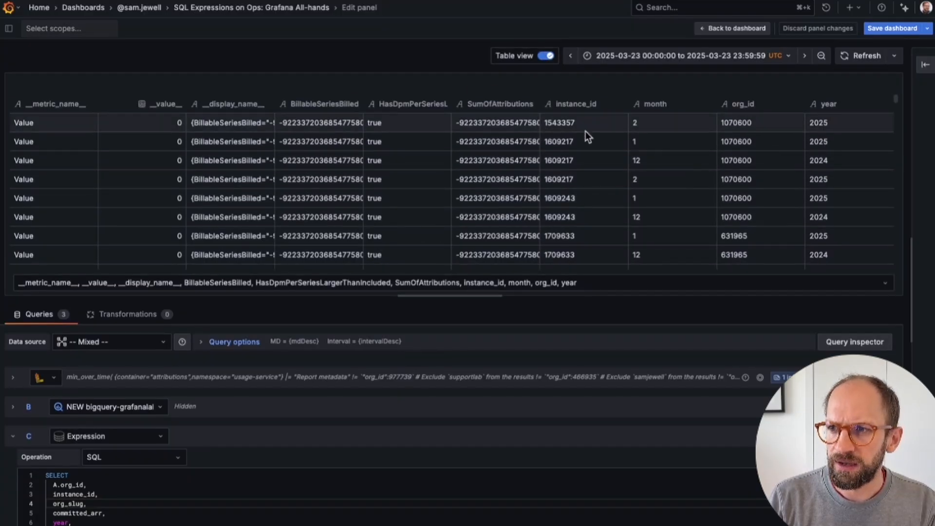
pyautogui.moveTo(417, 235)
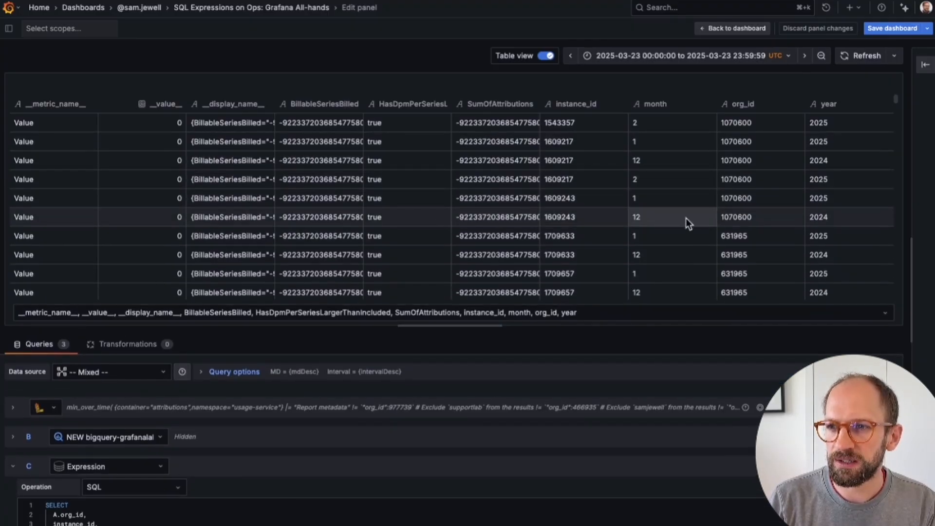
pyautogui.moveTo(800, 178)
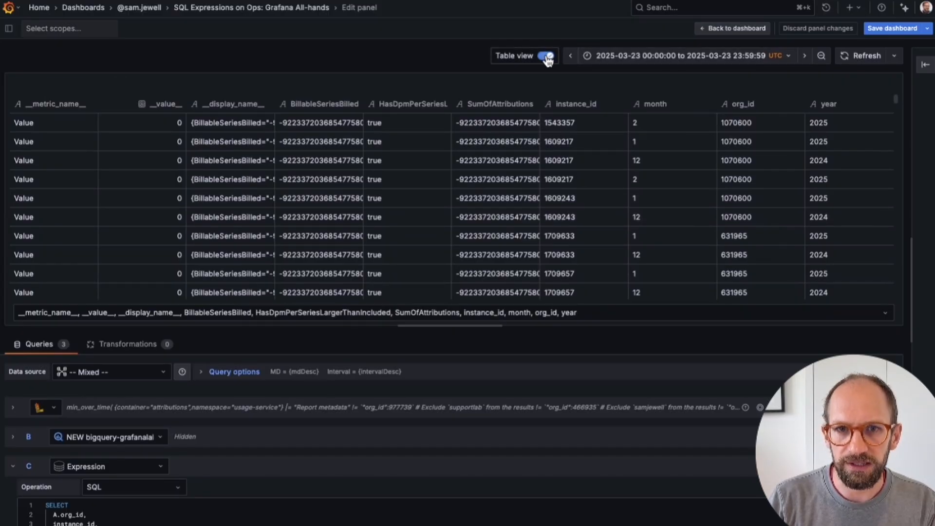
# Return to the scatter chart, peek at query A, then expand query B's BigQuery SQL
pyautogui.click(542, 55)
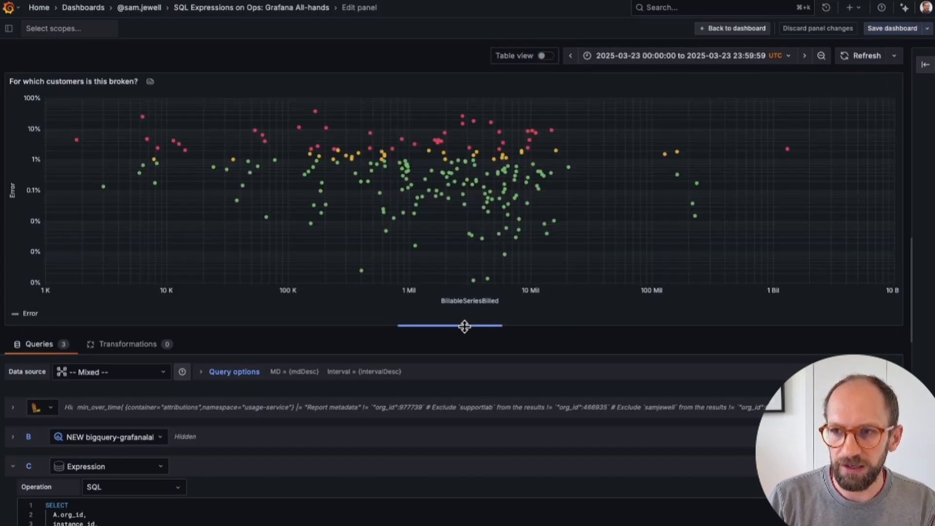
pyautogui.moveTo(788, 141)
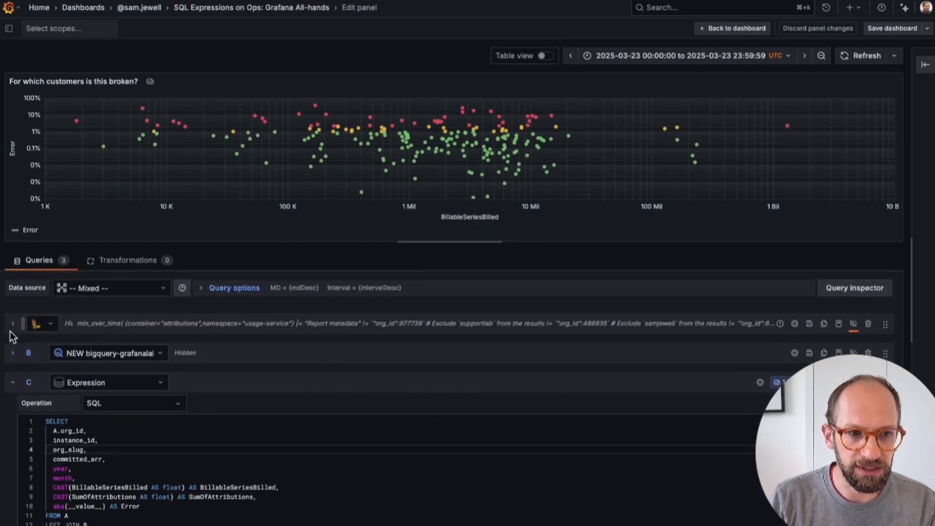
pyautogui.click(11, 323)
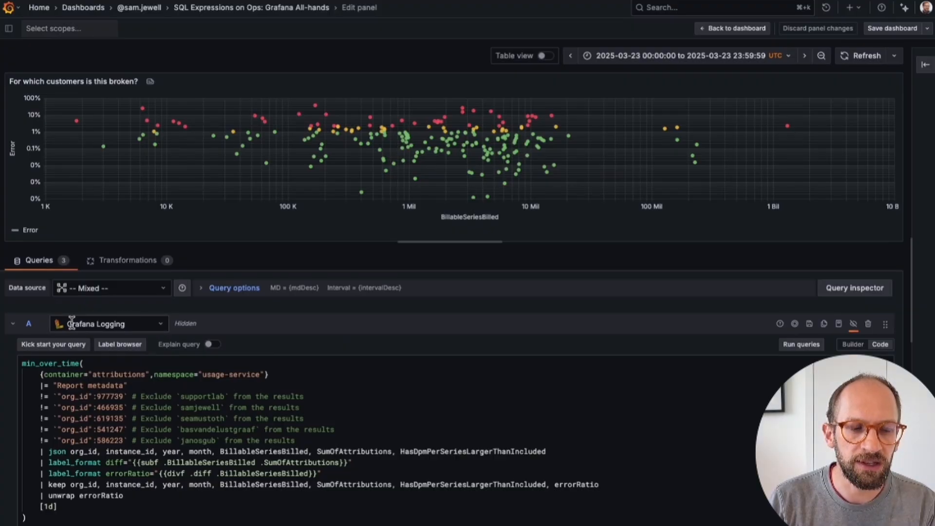
pyautogui.click(13, 323)
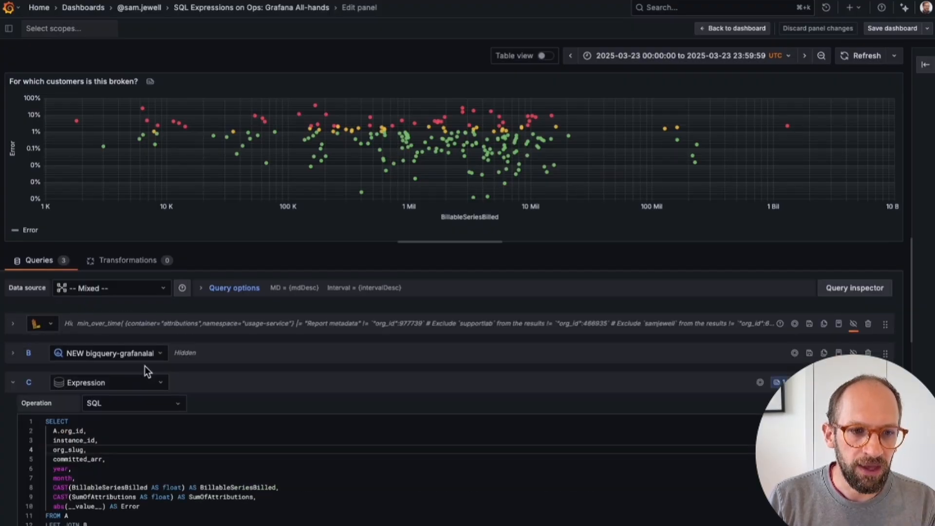
pyautogui.click(13, 352)
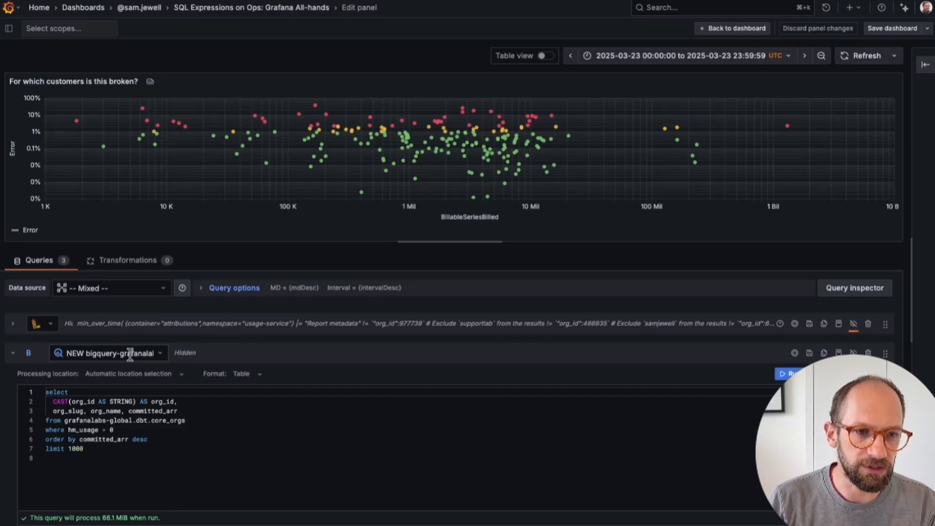
pyautogui.moveTo(248, 373)
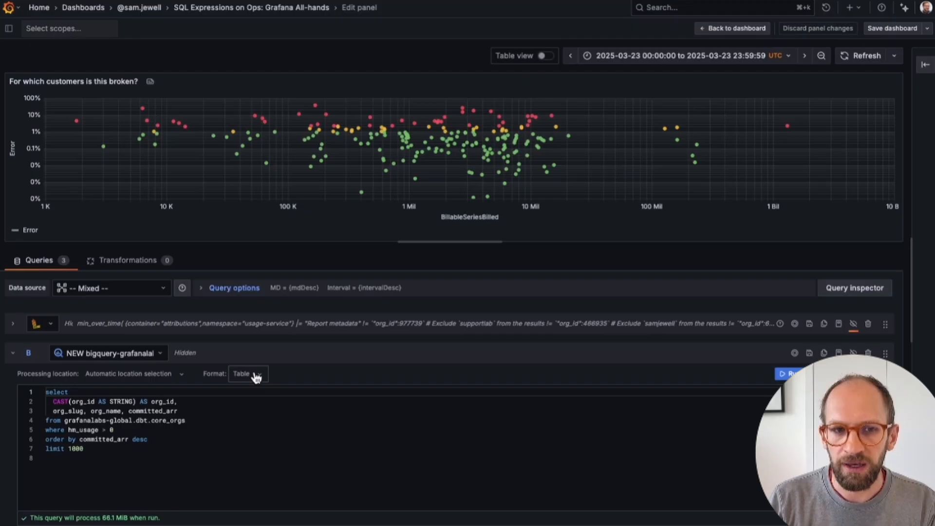
# Collapse query B and scroll up to review expression C's SQL joining A to B on org_id
pyautogui.click(13, 352)
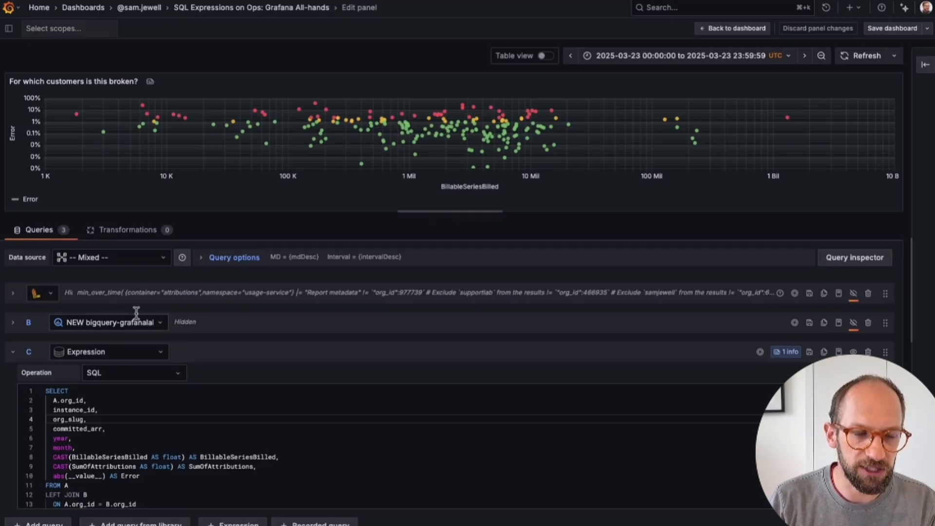
pyautogui.moveTo(109, 385)
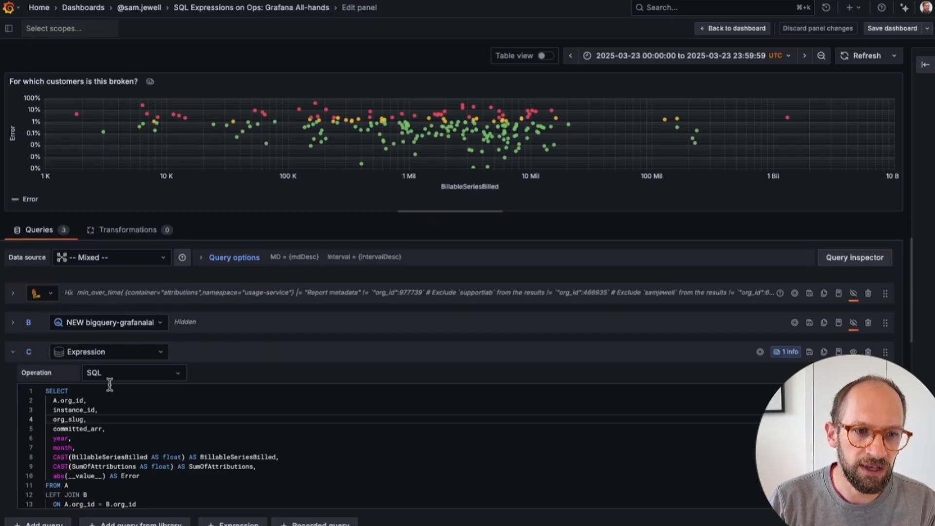
pyautogui.moveTo(252, 475)
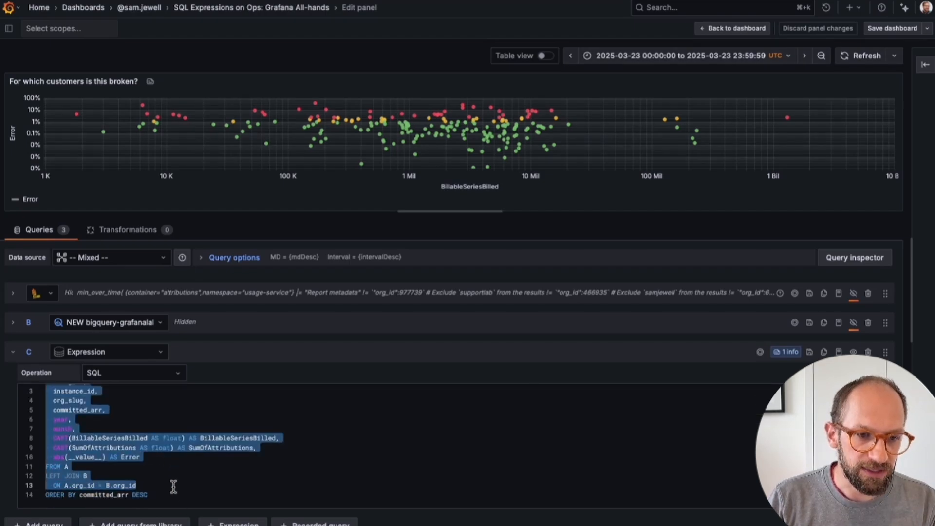
pyautogui.scroll(3)
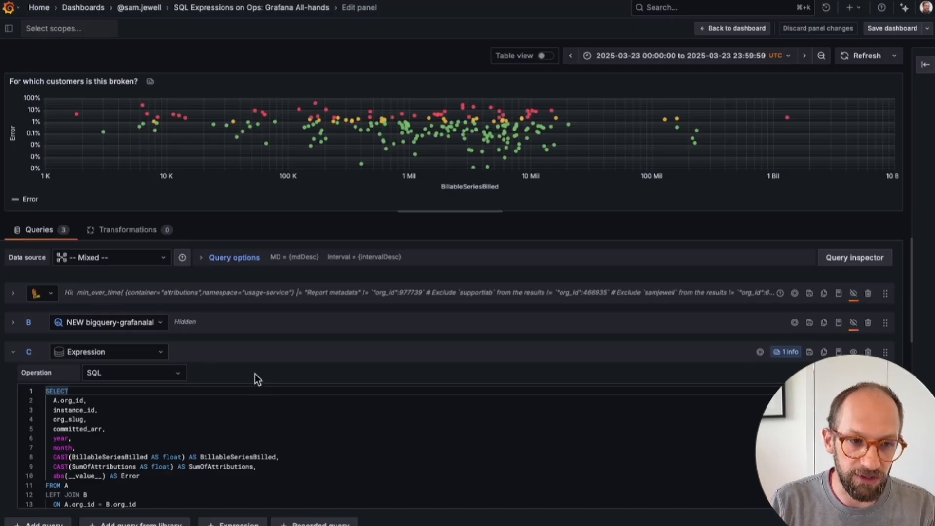
pyautogui.moveTo(697, 340)
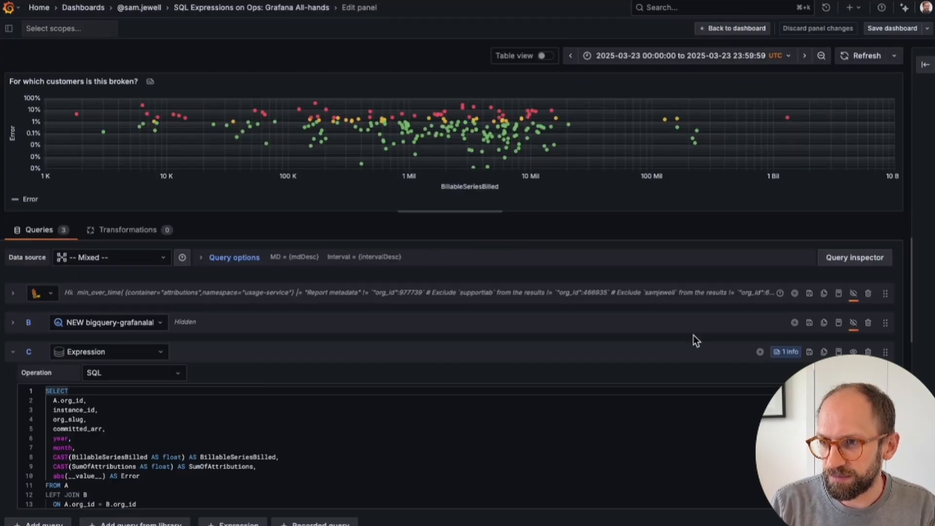
pyautogui.moveTo(462, 267)
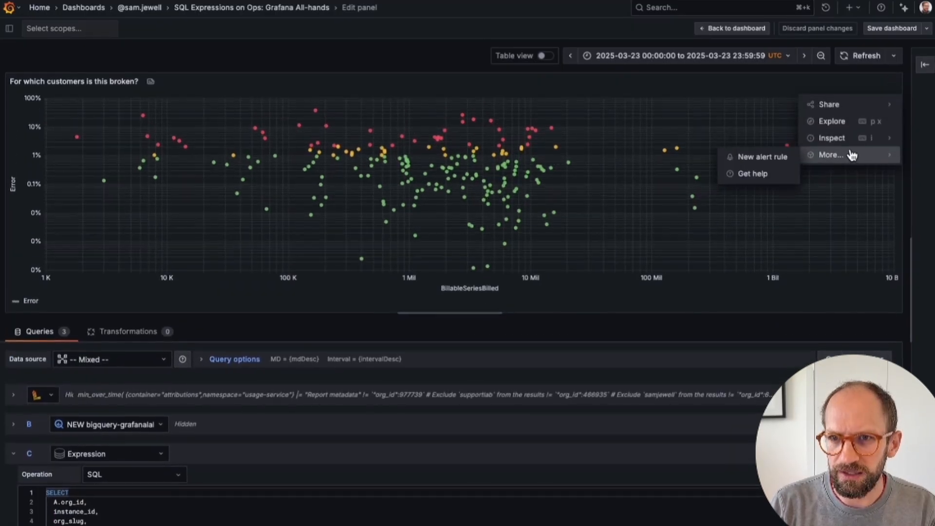
pyautogui.moveTo(763, 156)
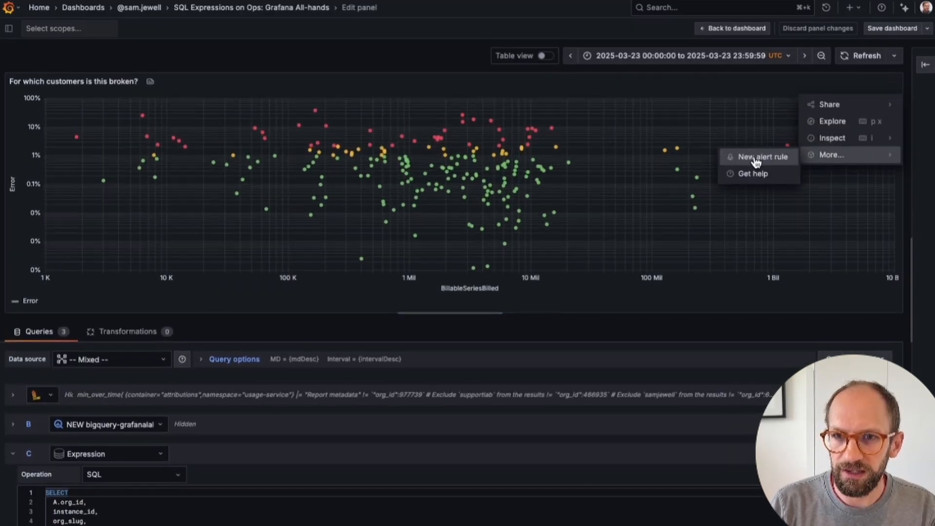
pyautogui.click(757, 156)
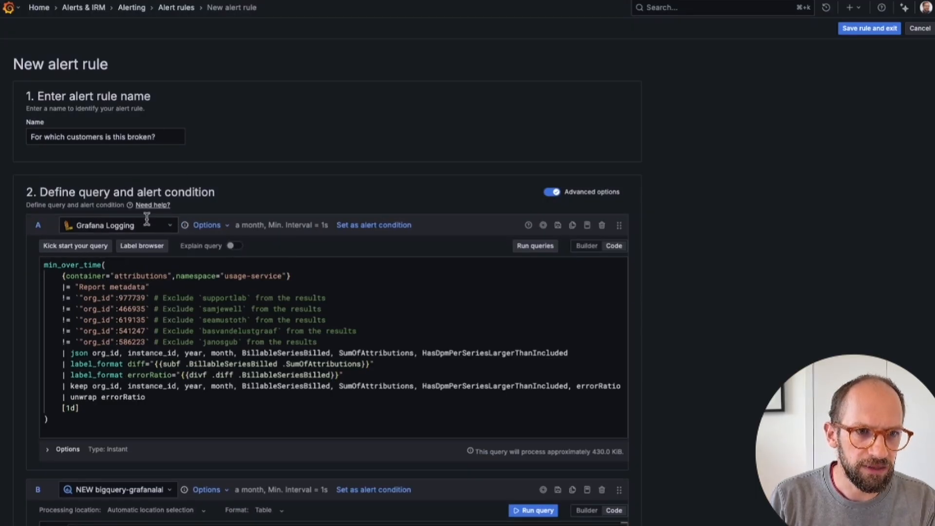
pyautogui.scroll(-3)
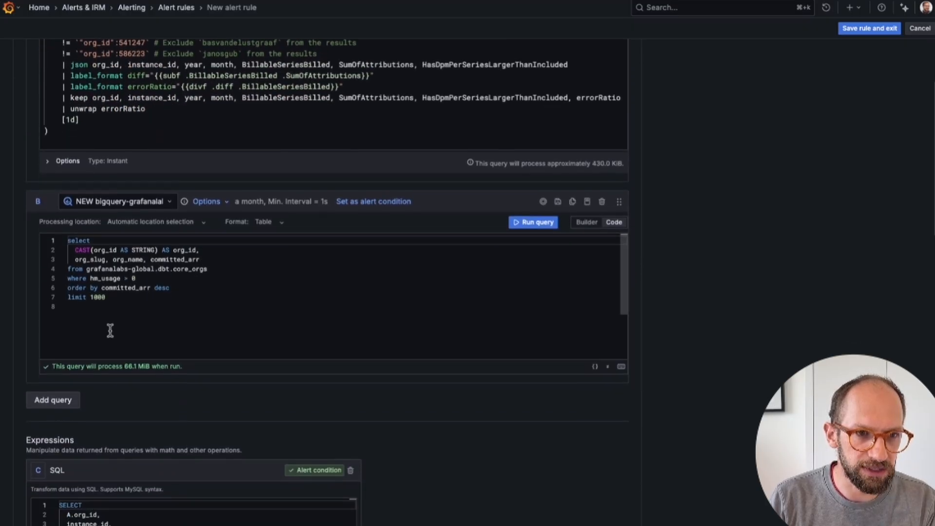
pyautogui.scroll(-3)
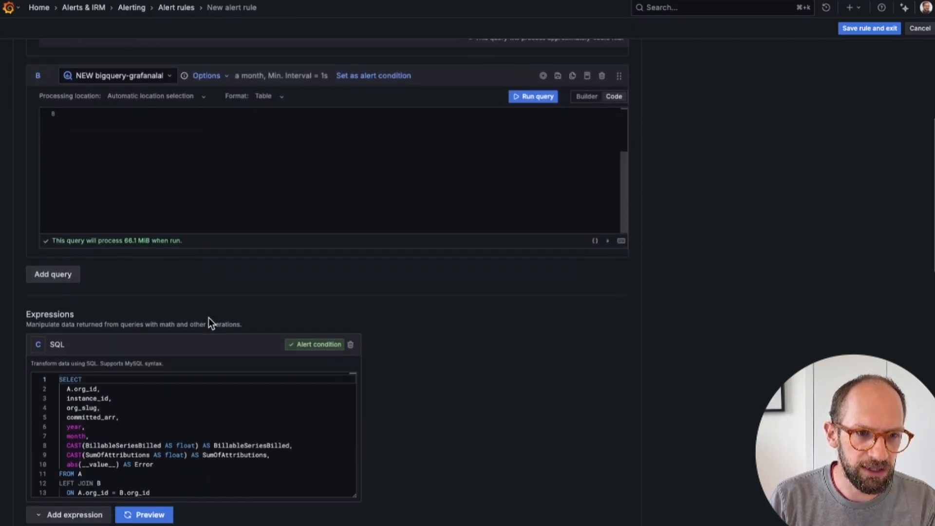
pyautogui.scroll(-3)
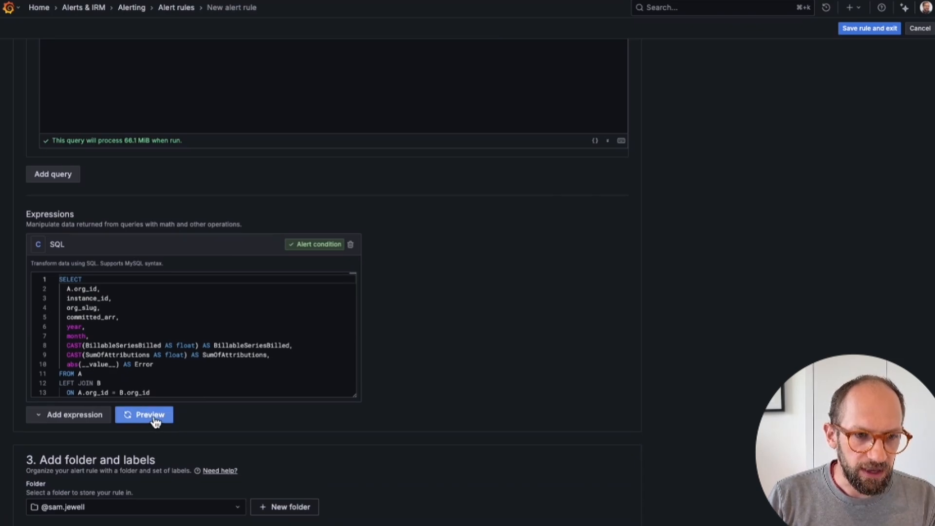
pyautogui.click(143, 414)
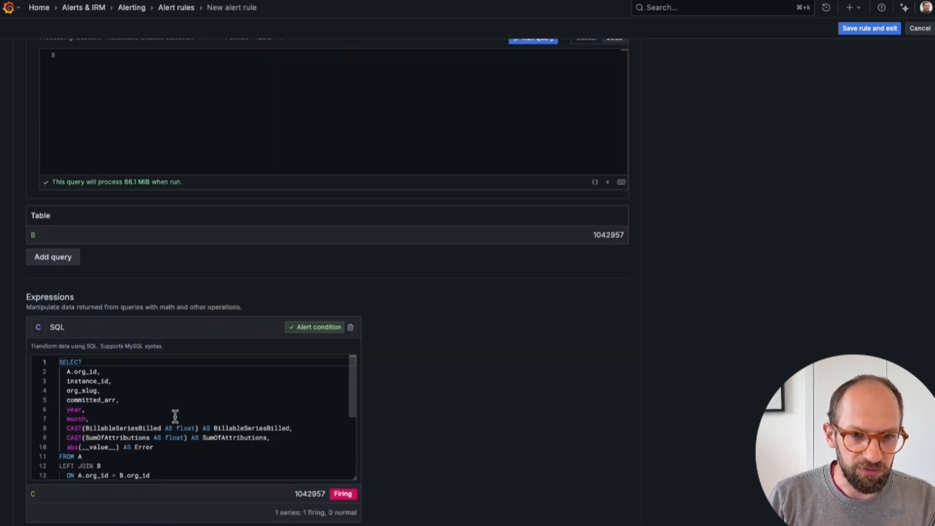
pyautogui.scroll(-3)
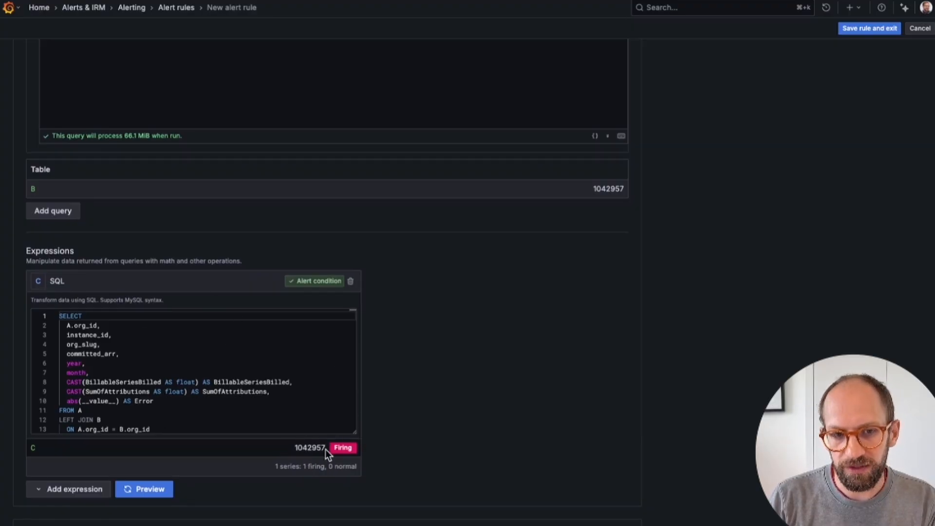
pyautogui.moveTo(310, 457)
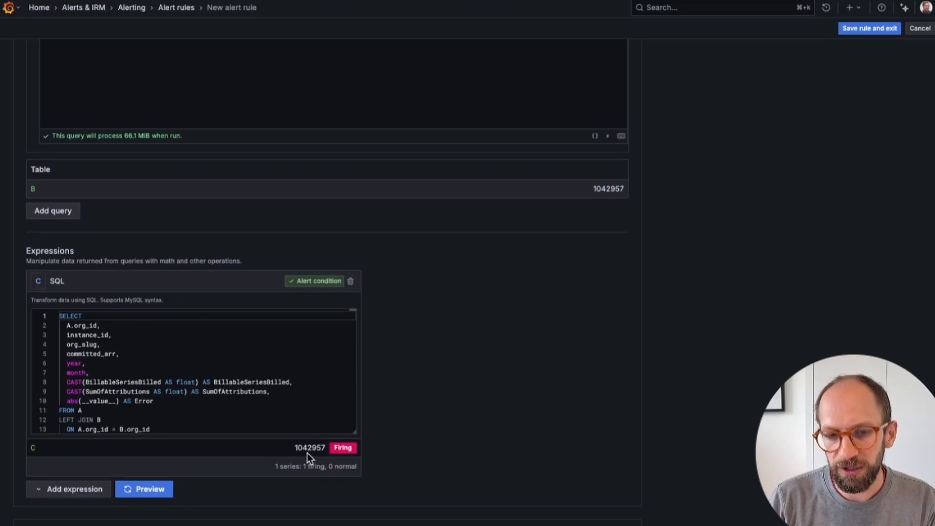
pyautogui.moveTo(309, 465)
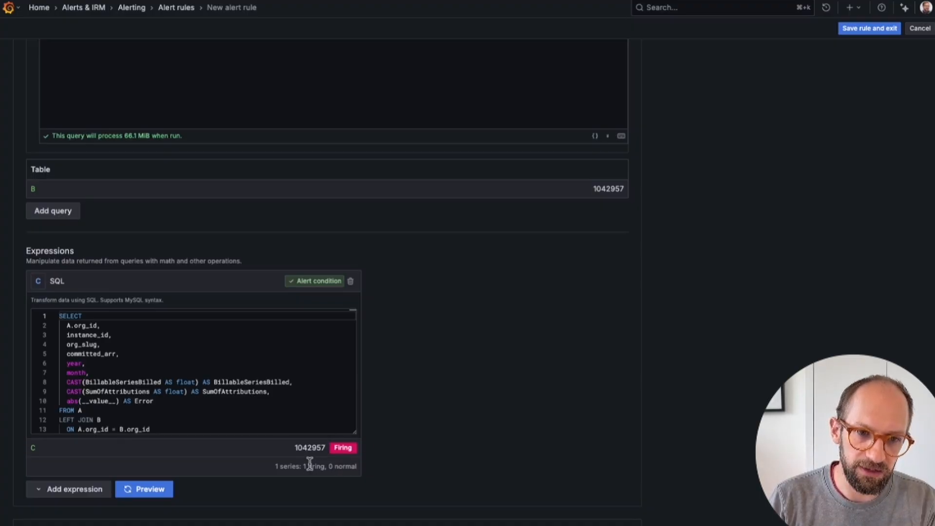
pyautogui.moveTo(309, 236)
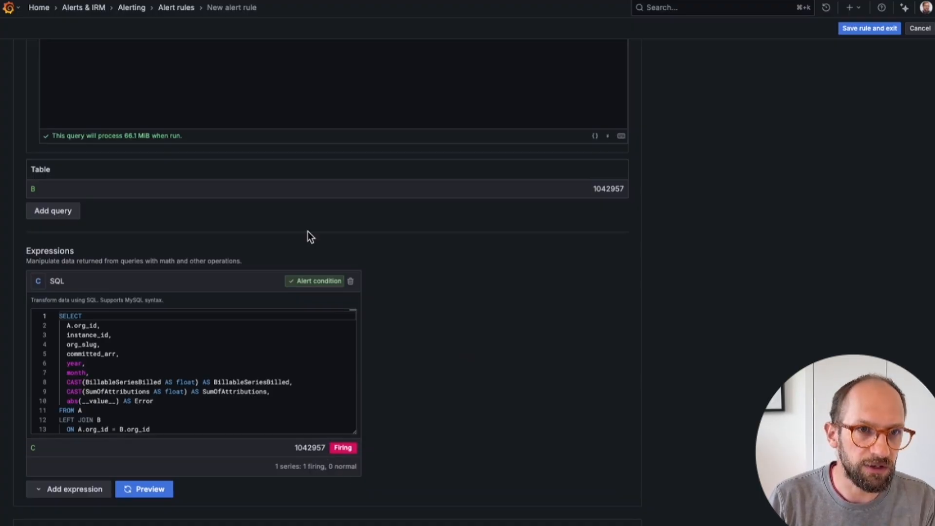
pyautogui.moveTo(859, 231)
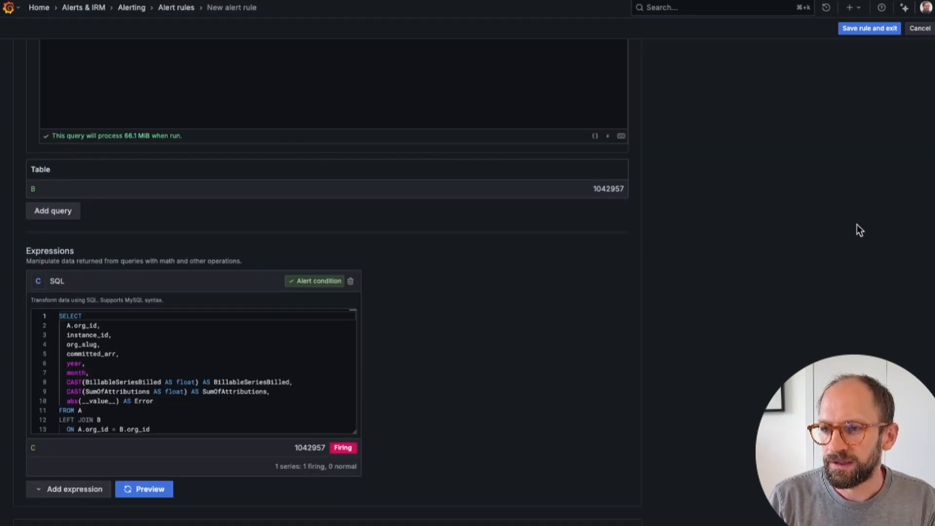
pyautogui.moveTo(57, 30)
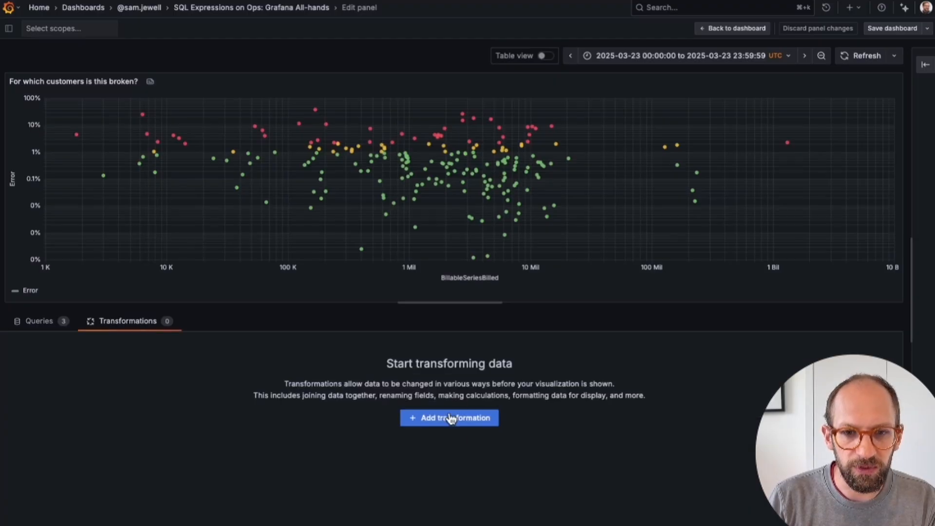
# Browse the available transformations and inspect the Config from query results field choices
pyautogui.click(449, 417)
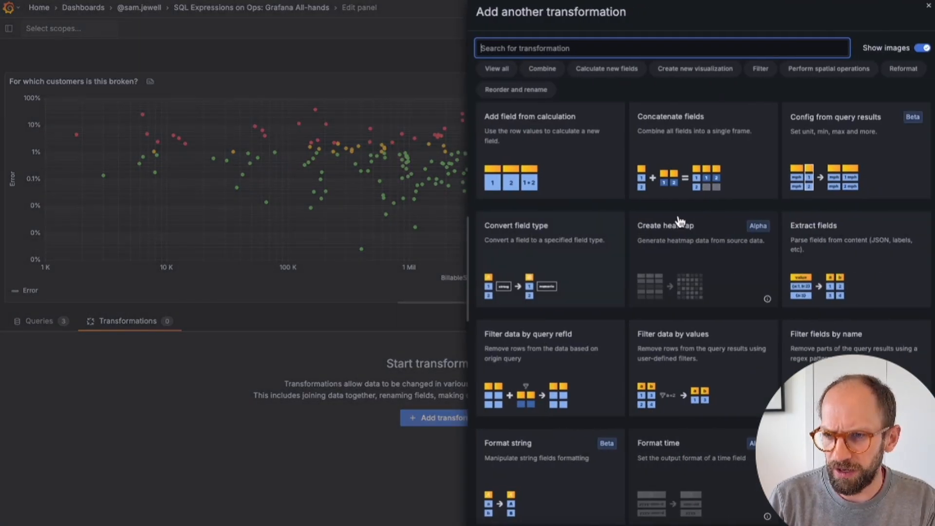
pyautogui.moveTo(575, 381)
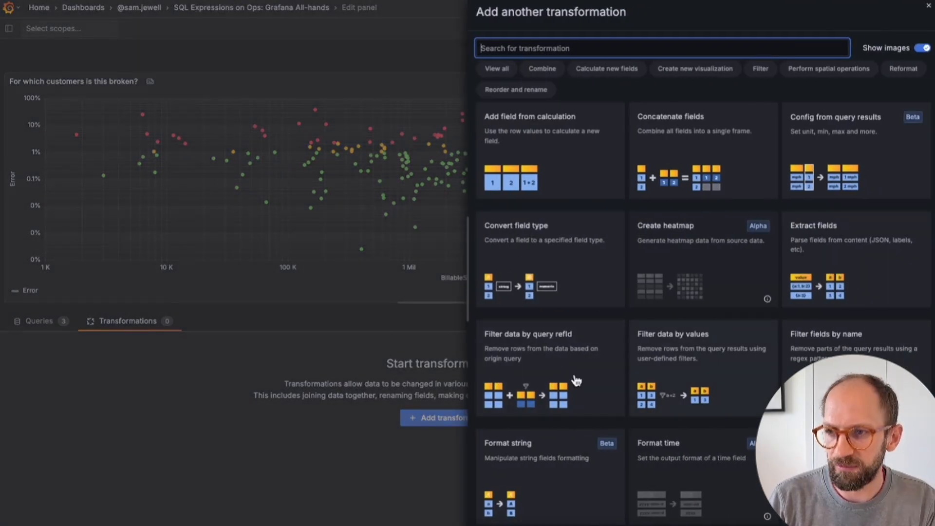
pyautogui.scroll(-3)
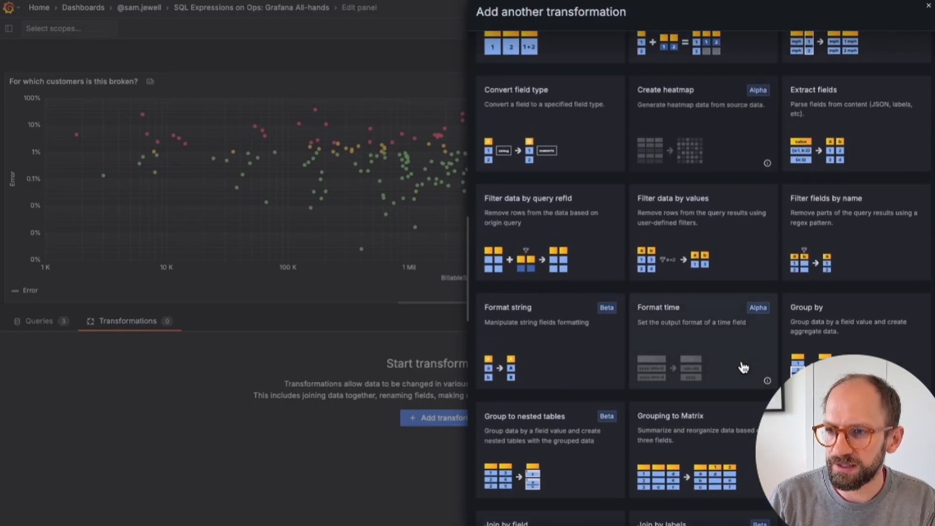
pyautogui.moveTo(775, 347)
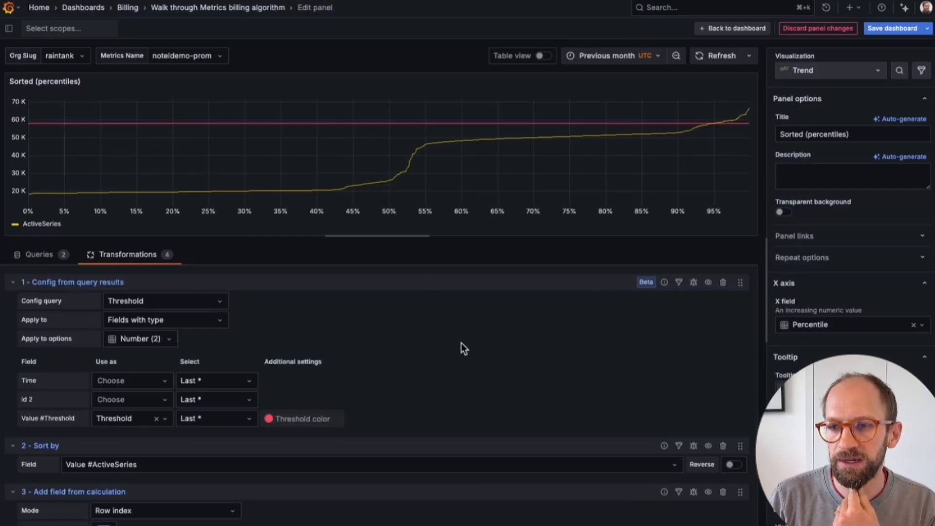
pyautogui.click(165, 320)
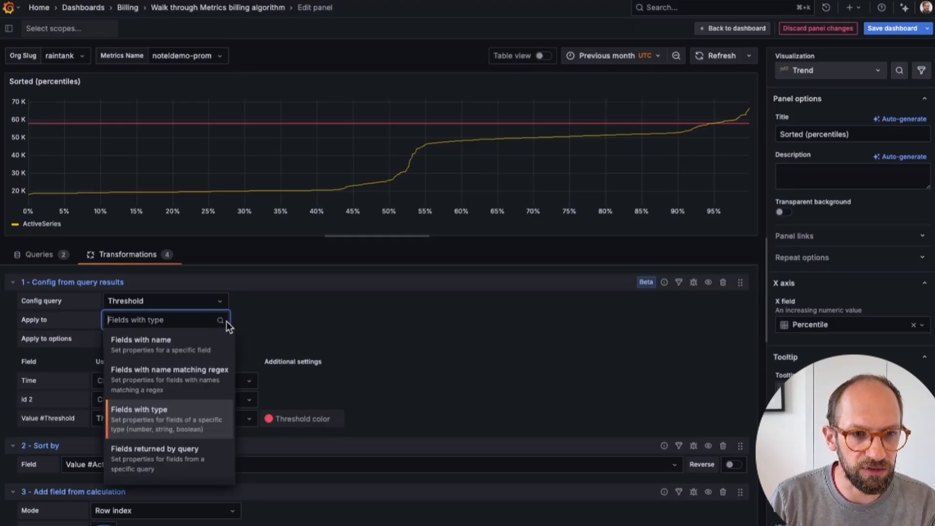
pyautogui.click(138, 409)
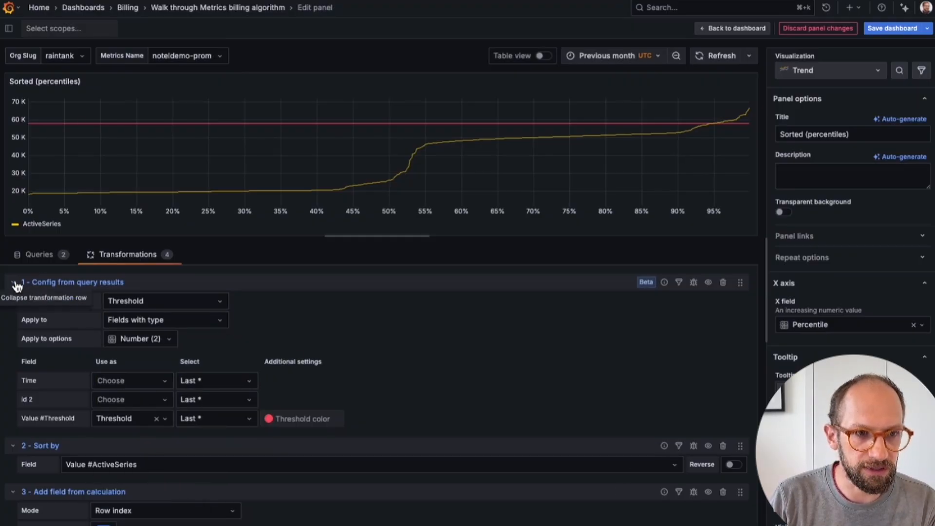
# Collapse the three transformation steps and return to the scatter plot's queries
pyautogui.click(13, 282)
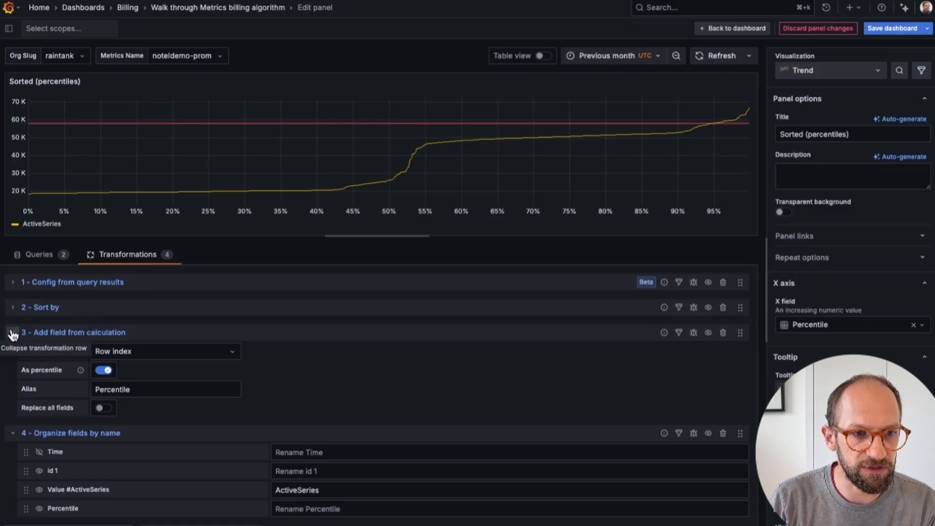
pyautogui.click(13, 332)
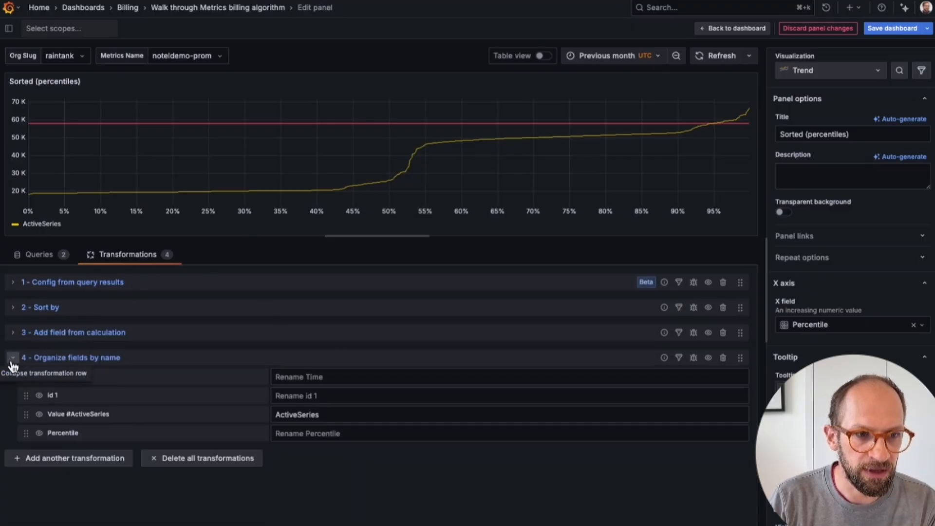
pyautogui.click(13, 357)
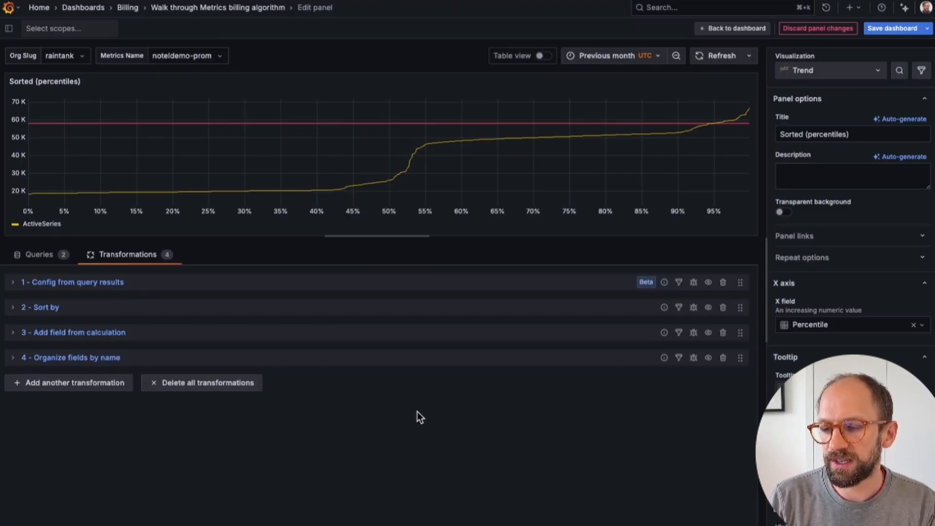
pyautogui.moveTo(337, 268)
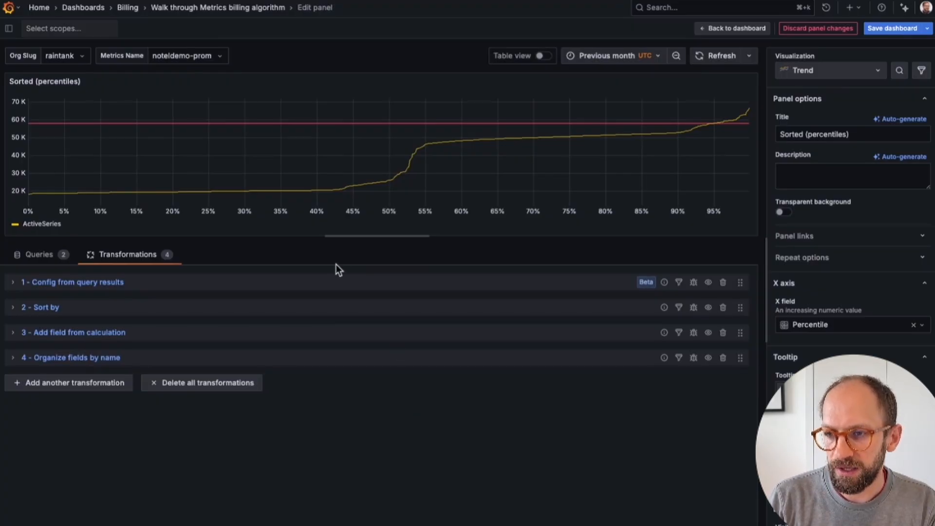
pyautogui.moveTo(412, 370)
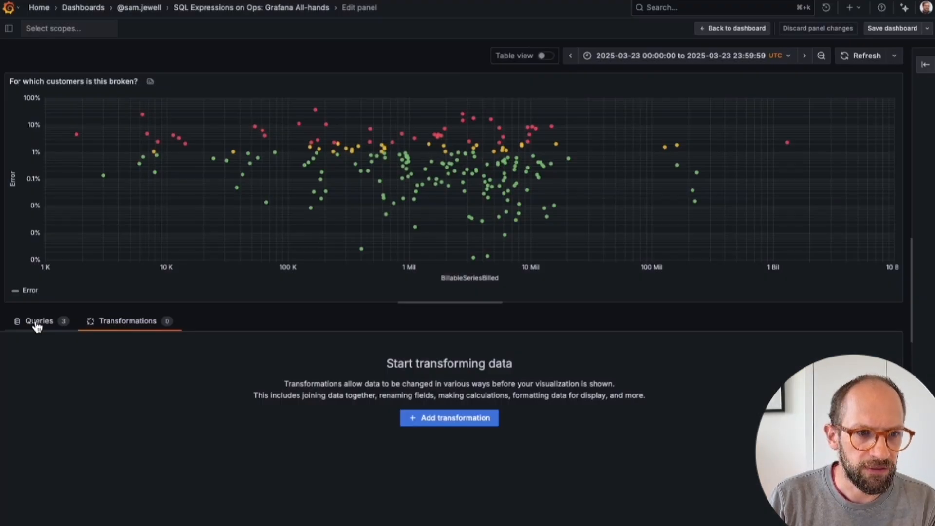
pyautogui.click(39, 321)
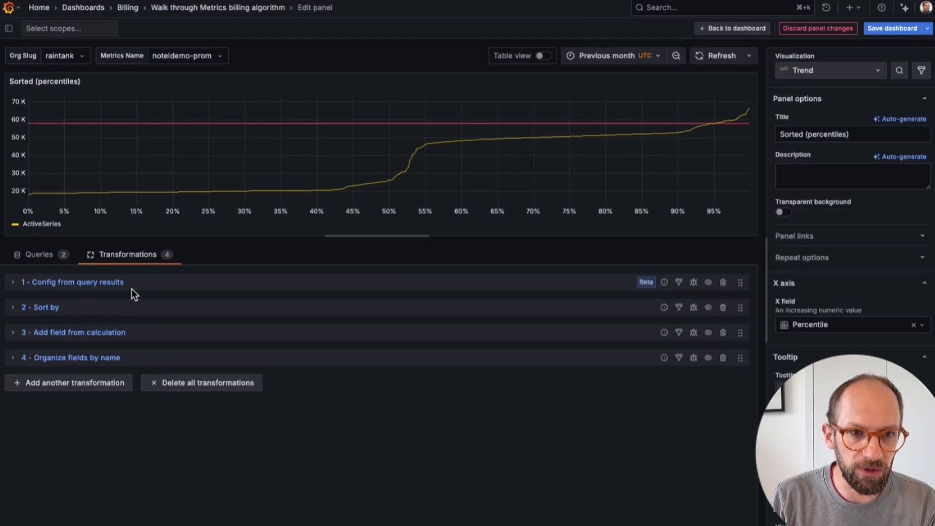
pyautogui.moveTo(283, 417)
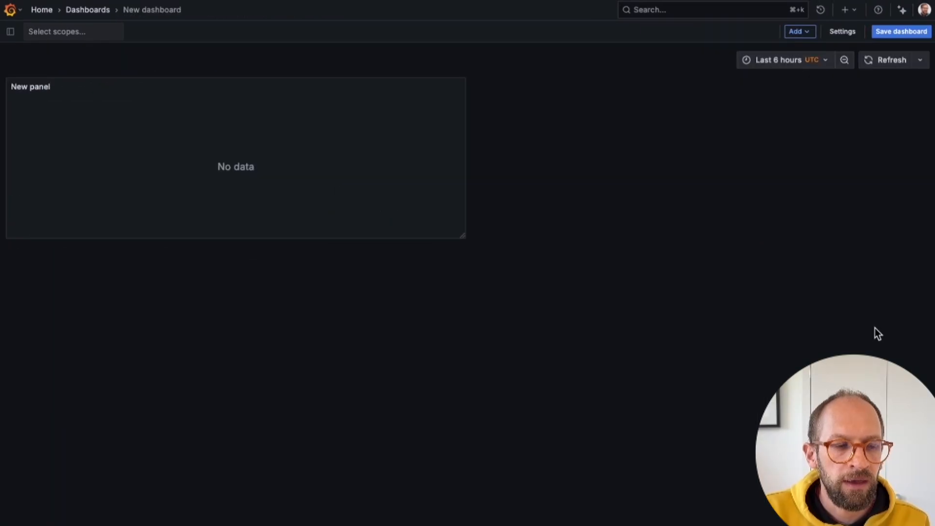
pyautogui.moveTo(732, 313)
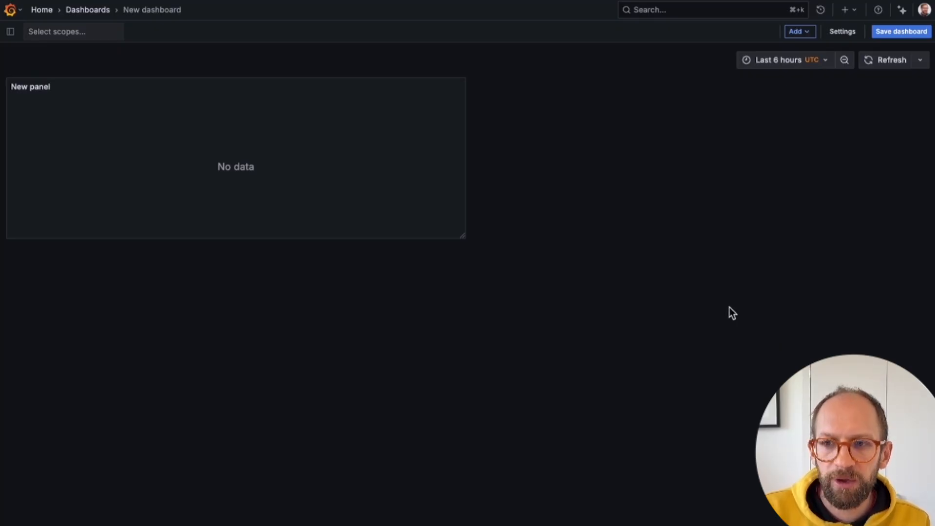
pyautogui.moveTo(330, 147)
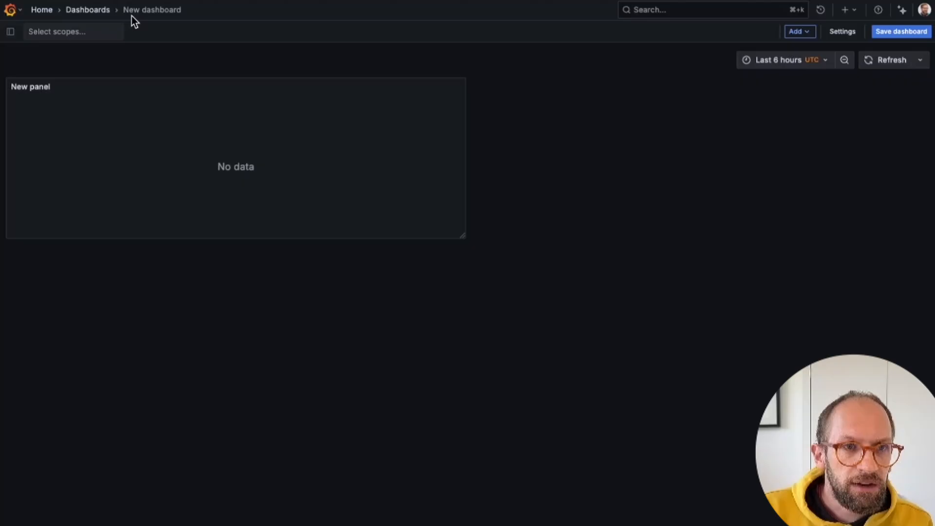
pyautogui.moveTo(478, 99)
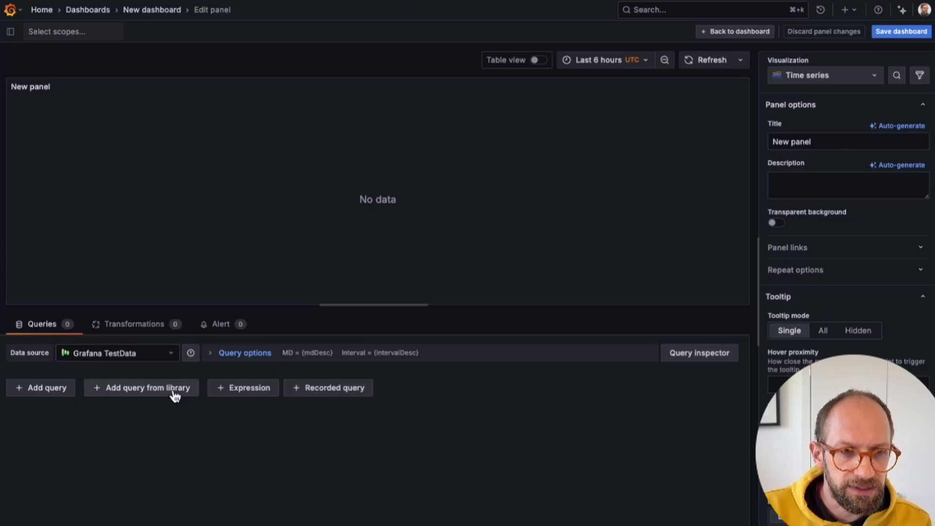
# Add a TestData query loading population_by_state.csv and show it as a table
pyautogui.click(40, 387)
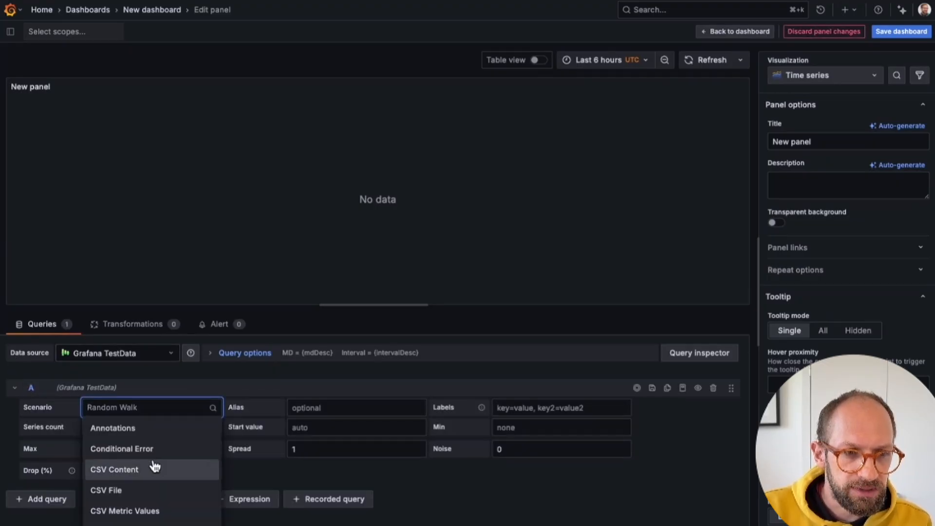
pyautogui.click(106, 489)
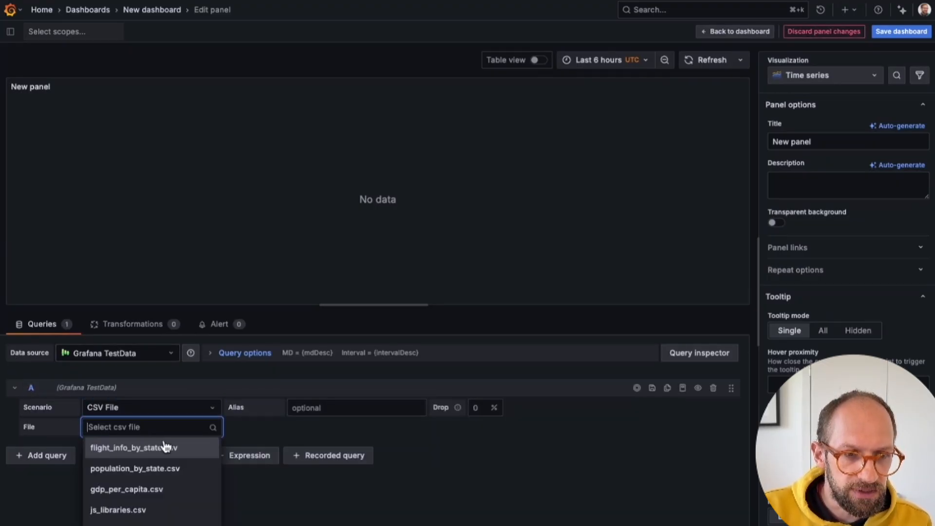
pyautogui.click(135, 468)
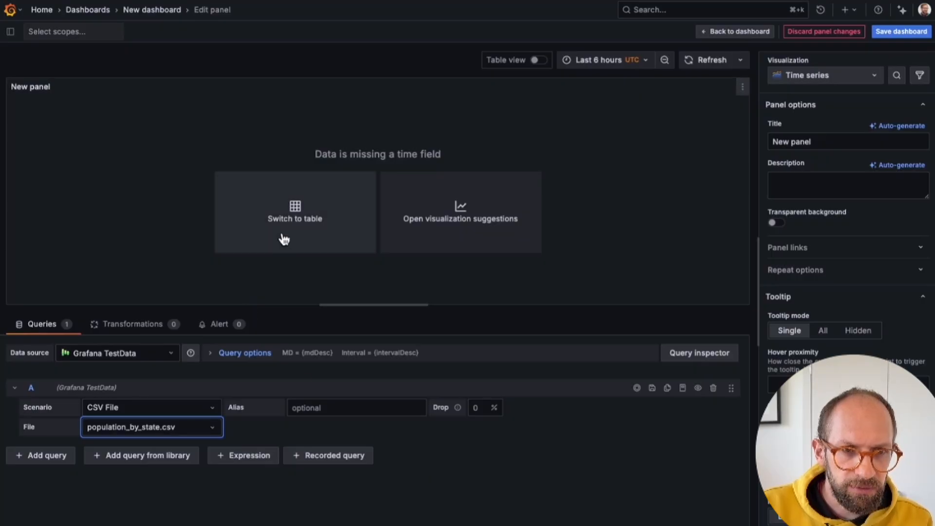
pyautogui.click(294, 211)
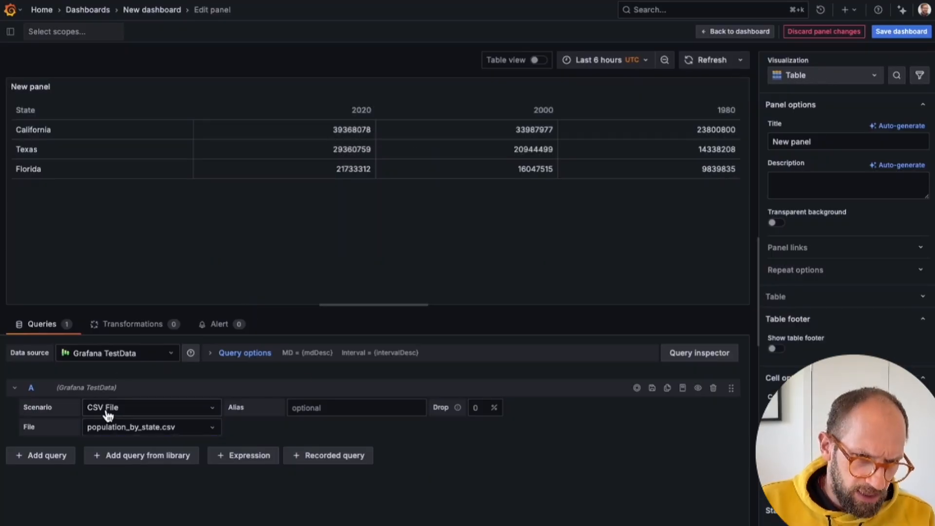
pyautogui.moveTo(104, 140)
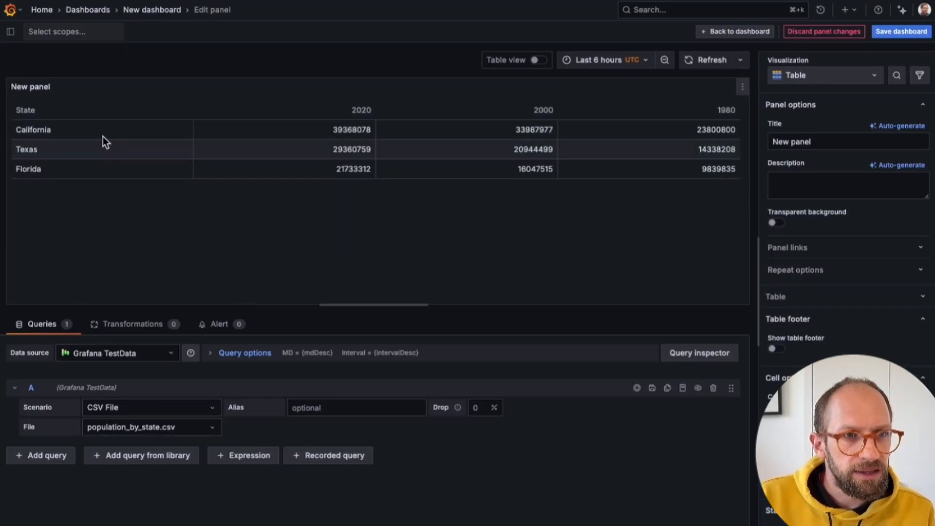
pyautogui.moveTo(888, 77)
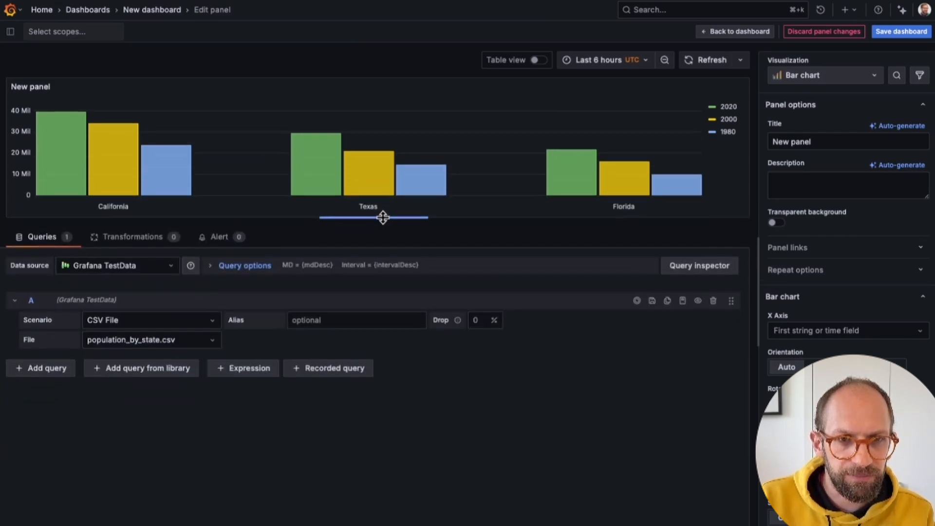
# Add expression query B with the SQL operation selecting from query A
pyautogui.click(537, 59)
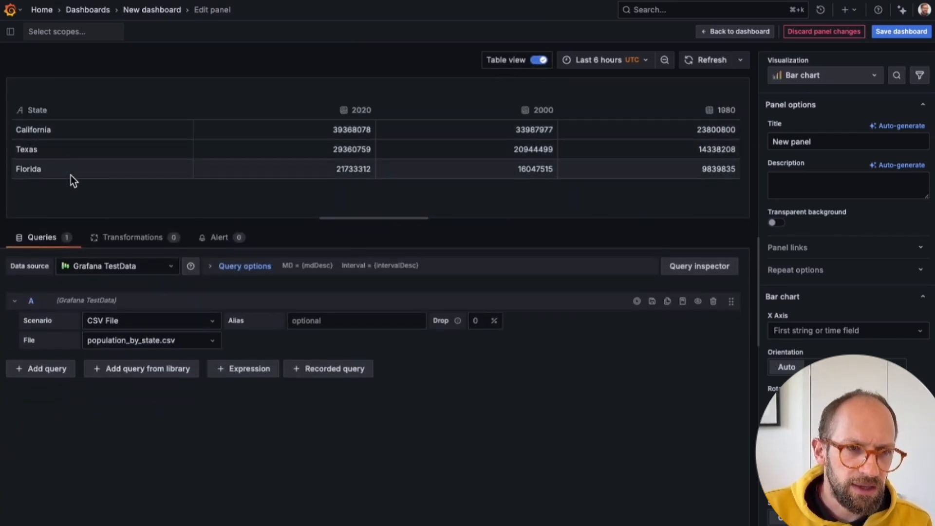
pyautogui.moveTo(569, 116)
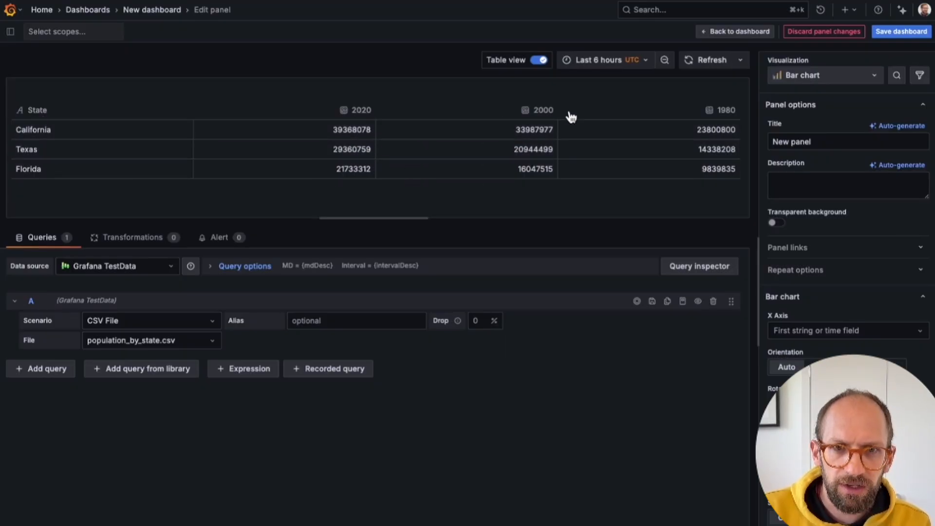
pyautogui.moveTo(736, 123)
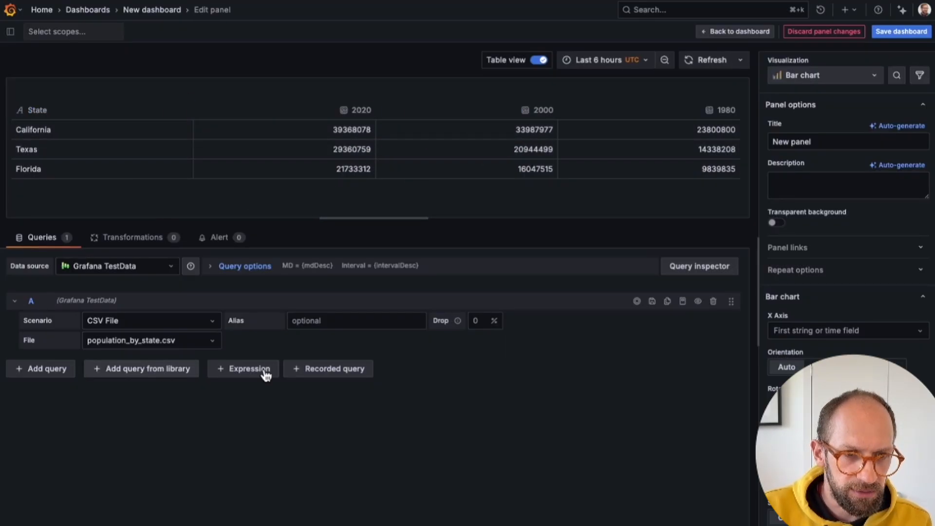
pyautogui.moveTo(334, 428)
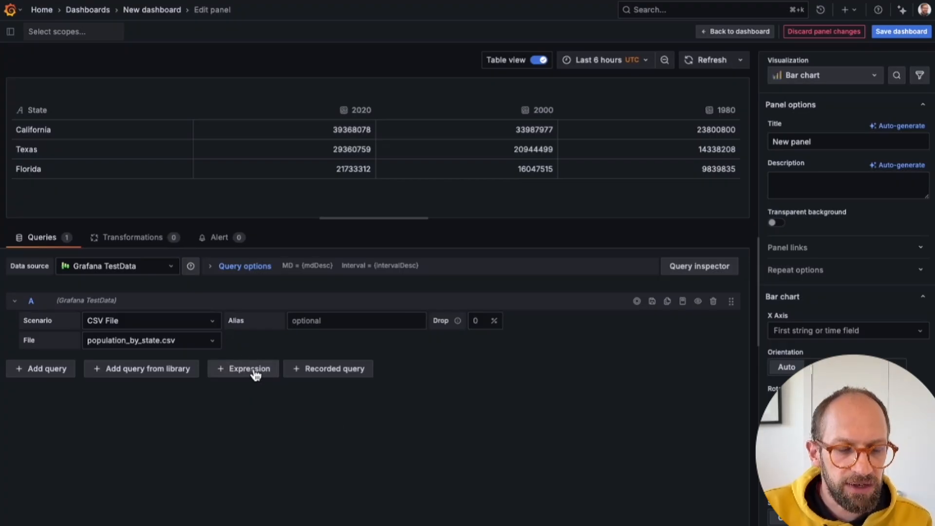
pyautogui.click(243, 368)
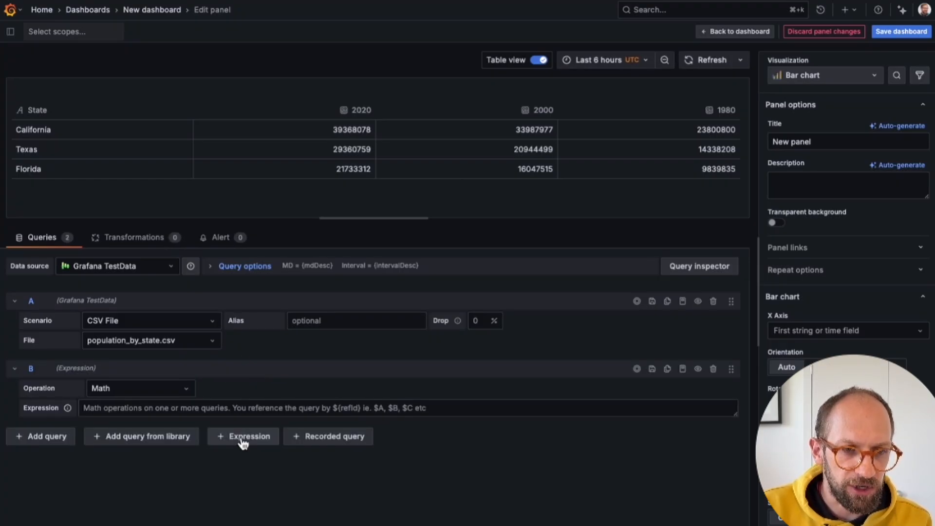
pyautogui.click(140, 388)
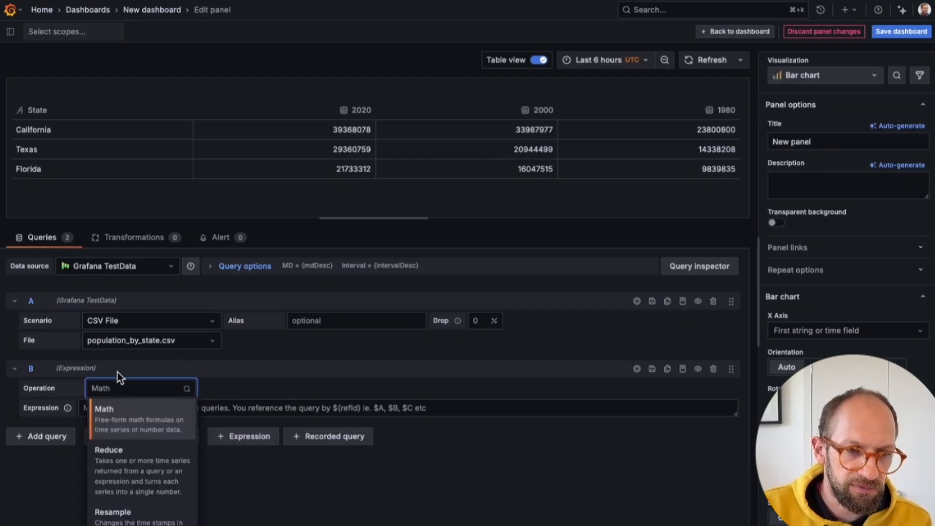
pyautogui.scroll(-3)
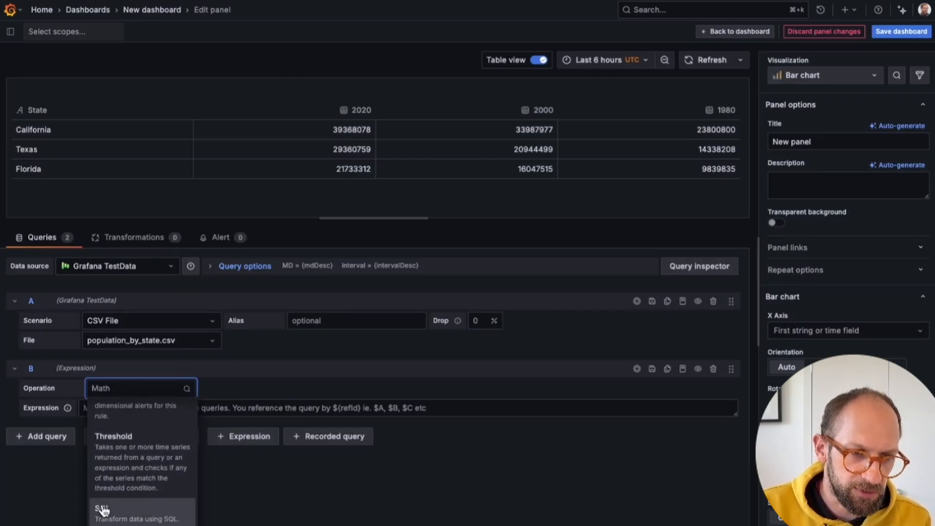
pyautogui.moveTo(170, 520)
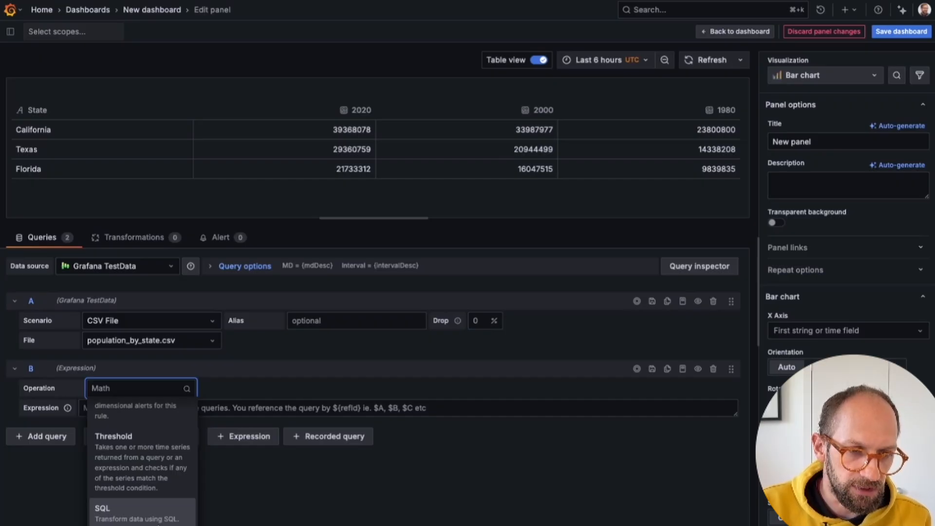
pyautogui.click(101, 508)
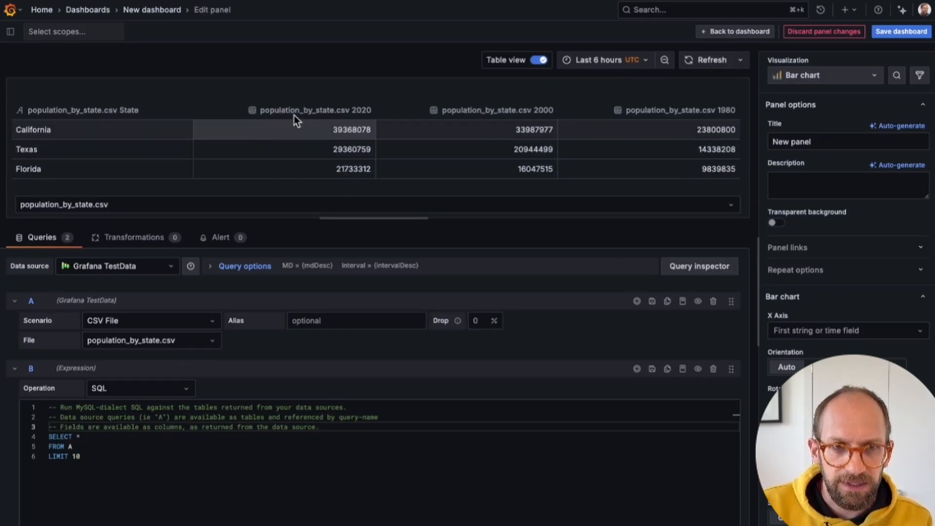
# Preview frame B and hide query A's results from the panel
pyautogui.click(374, 204)
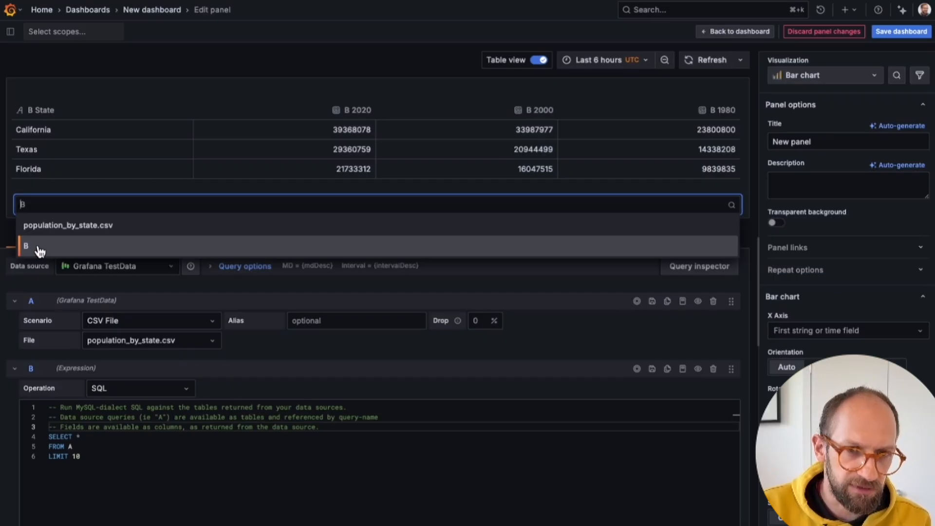
pyautogui.click(26, 245)
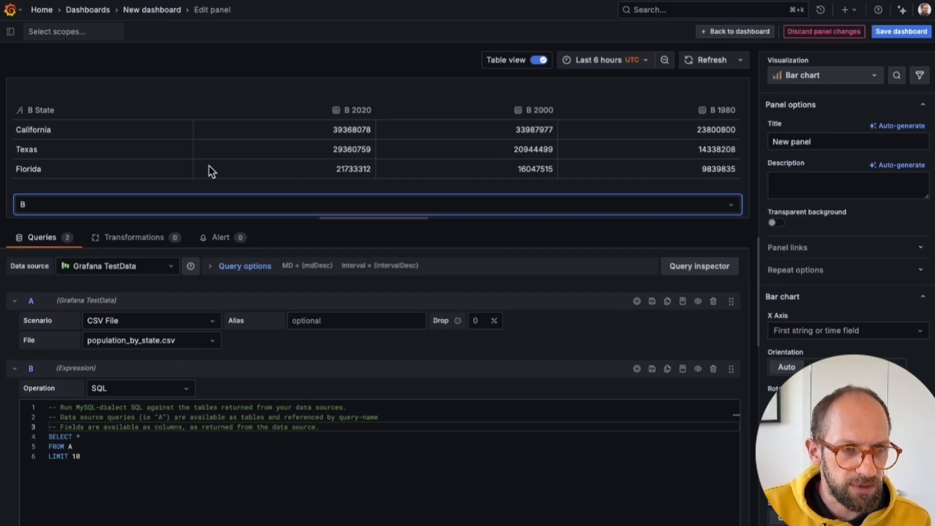
pyautogui.moveTo(326, 398)
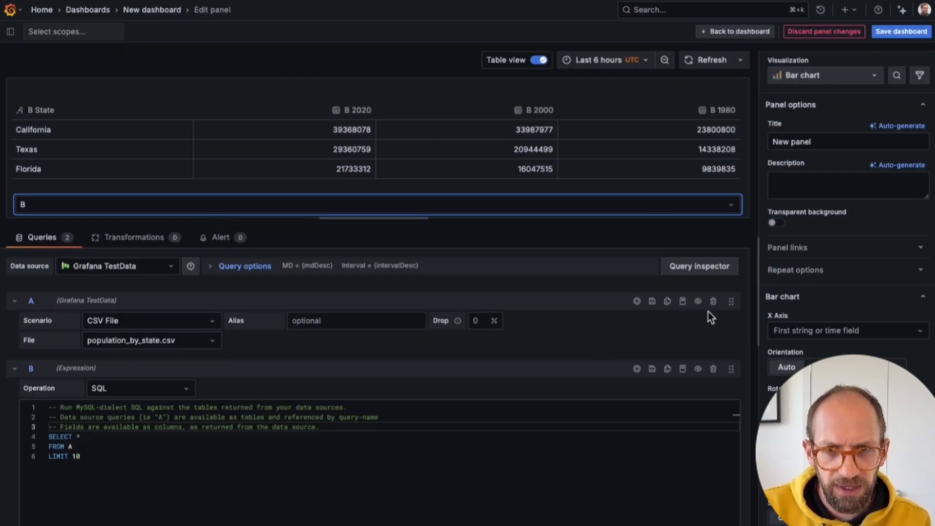
pyautogui.click(697, 301)
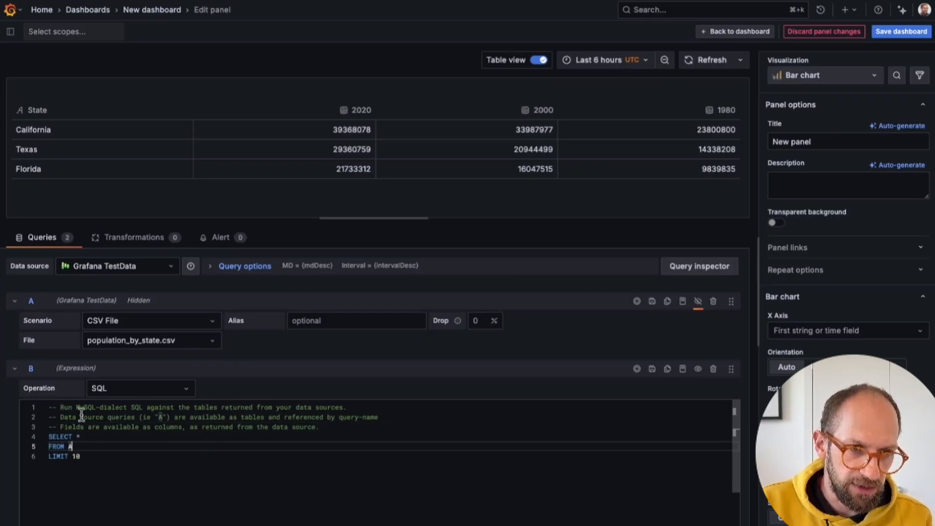
# Collapse query A and narrow the SQL SELECT to State and `2020`
pyautogui.click(14, 301)
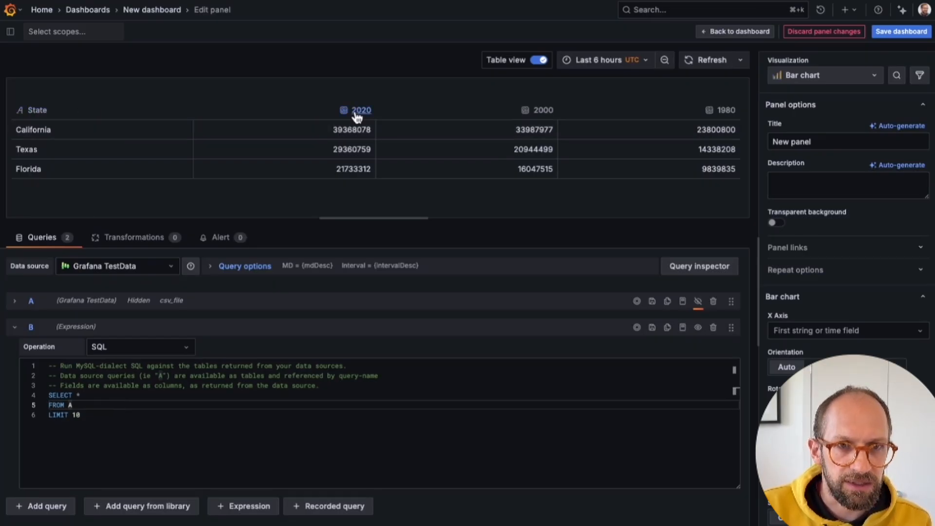
pyautogui.moveTo(69, 138)
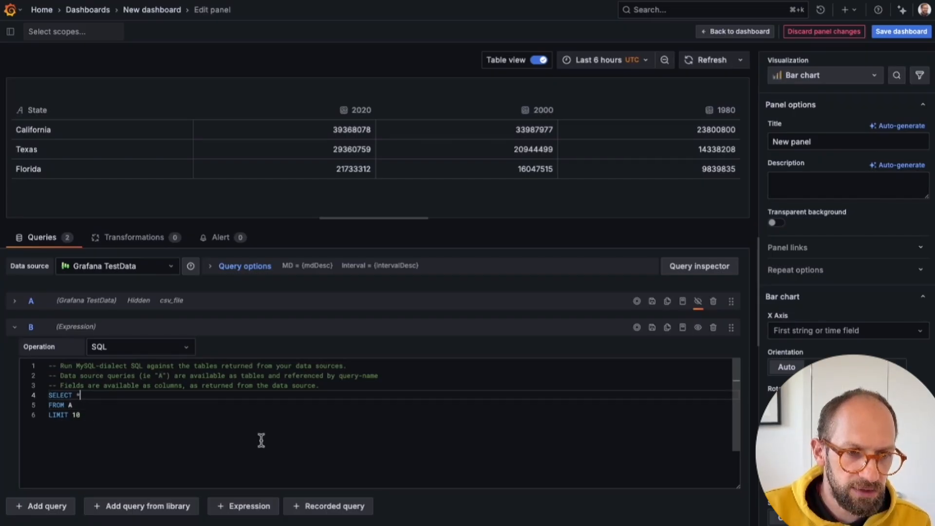
pyautogui.moveTo(274, 446)
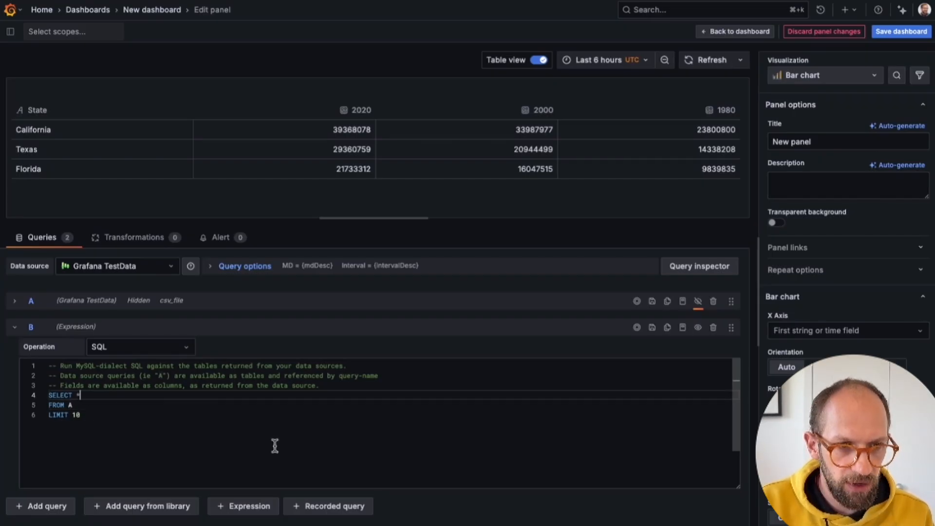
pyautogui.write('State,')
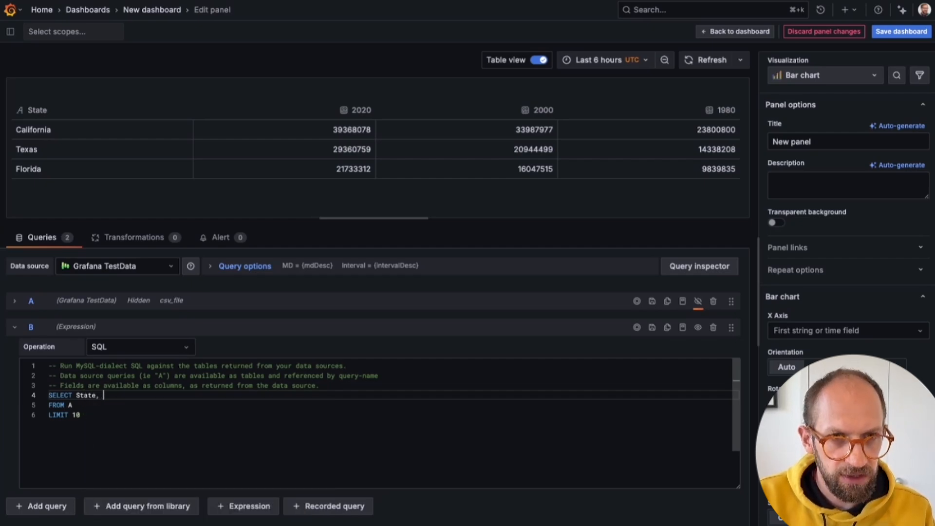
pyautogui.write('2')
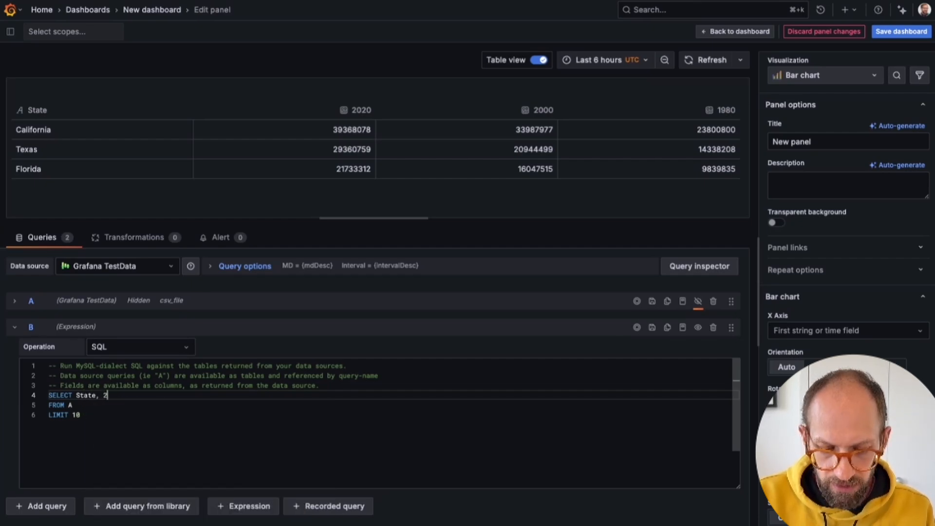
pyautogui.write('020`')
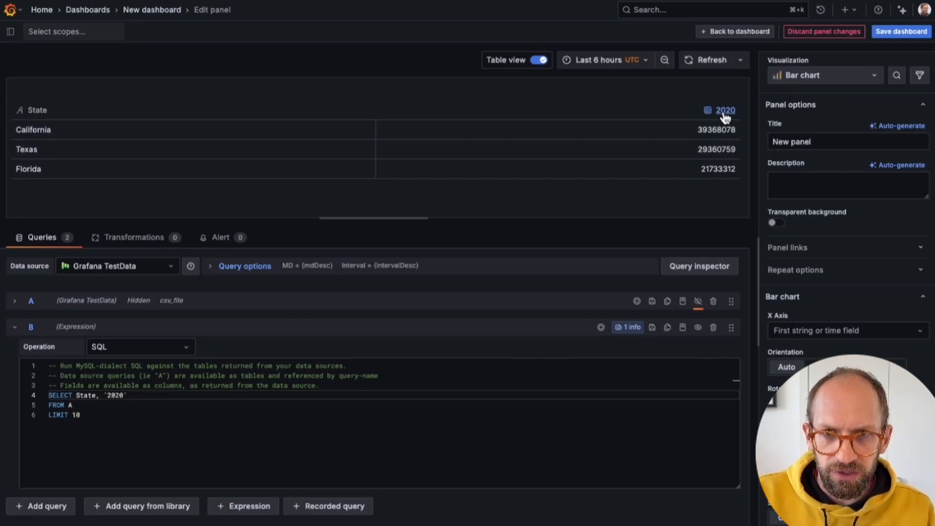
pyautogui.moveTo(31, 156)
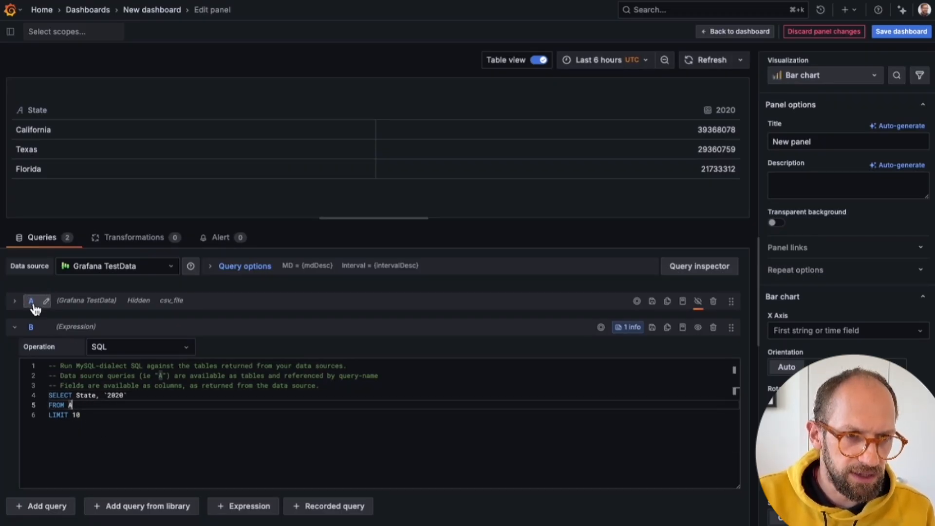
# Rename query A to 'pop'
pyautogui.click(33, 301)
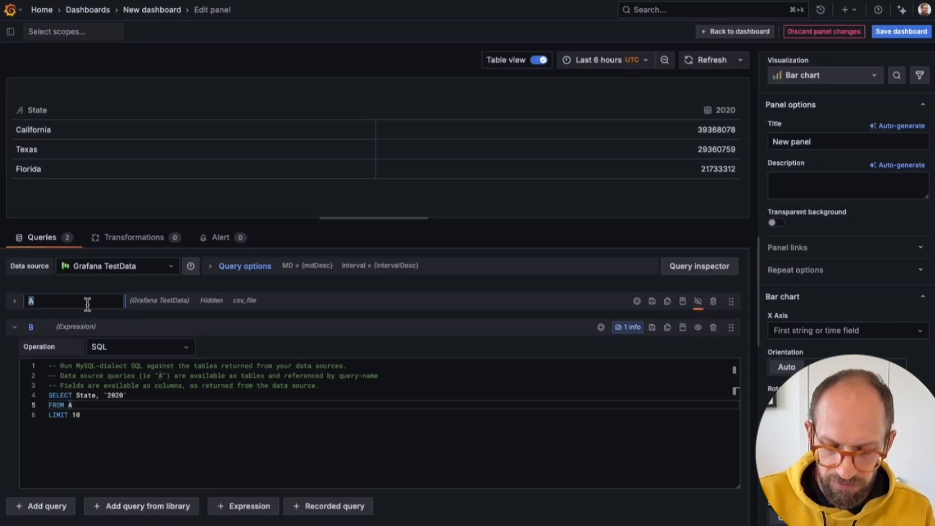
pyautogui.write('pop')
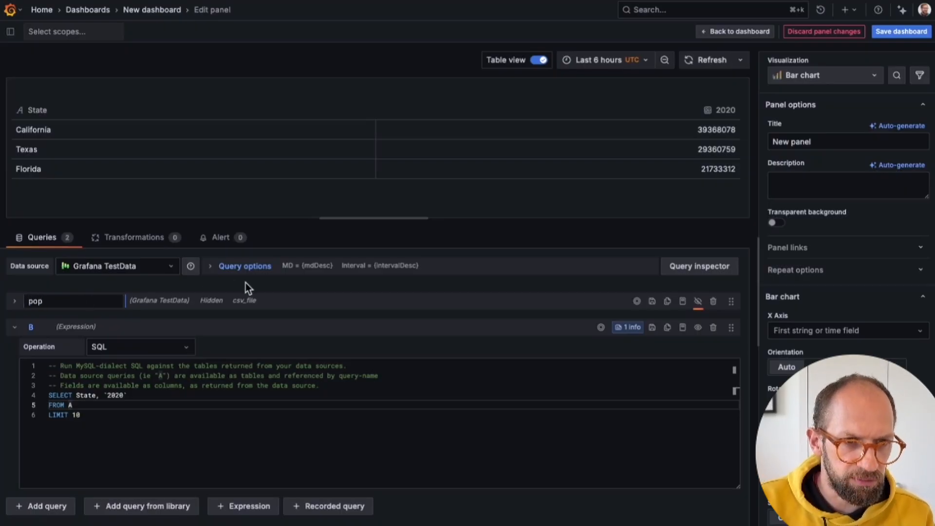
# Confirm the name pop and change the SQL to read FROM pop
pyautogui.click(14, 300)
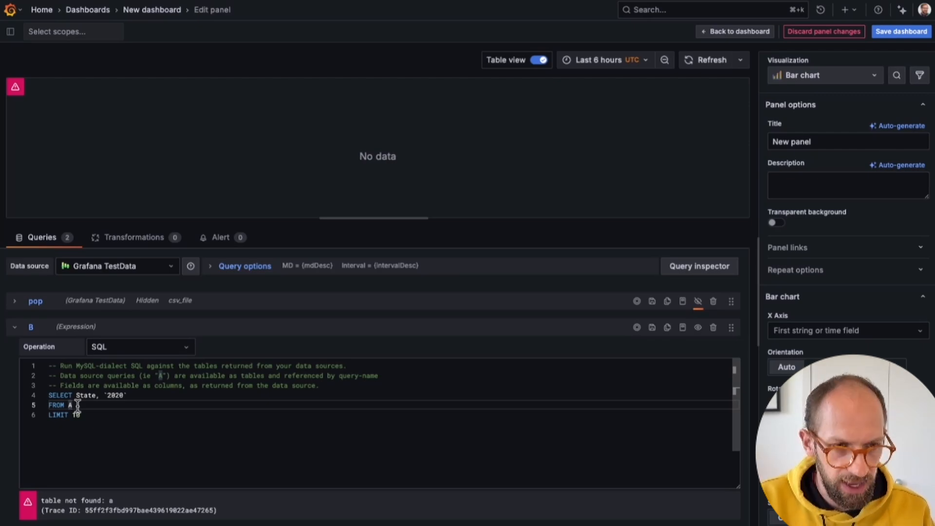
pyautogui.write('pop')
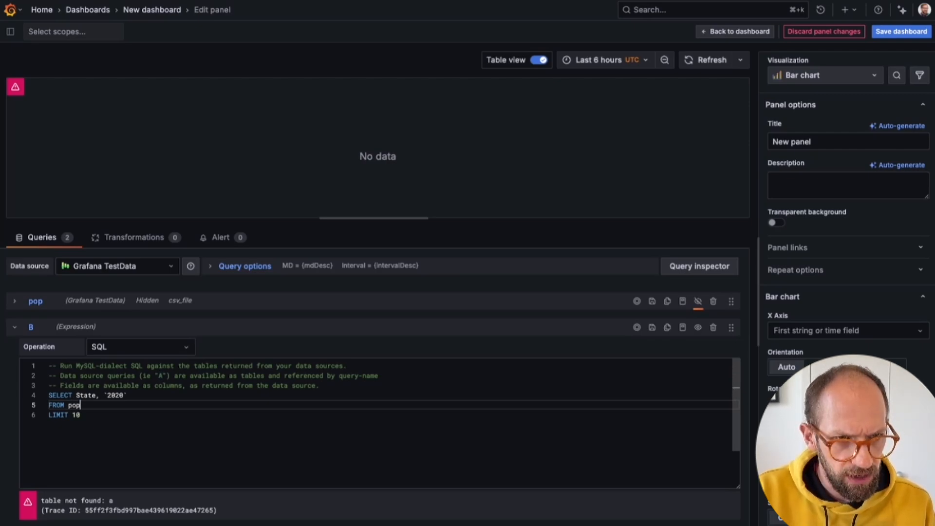
pyautogui.moveTo(52, 332)
pyautogui.write('3')
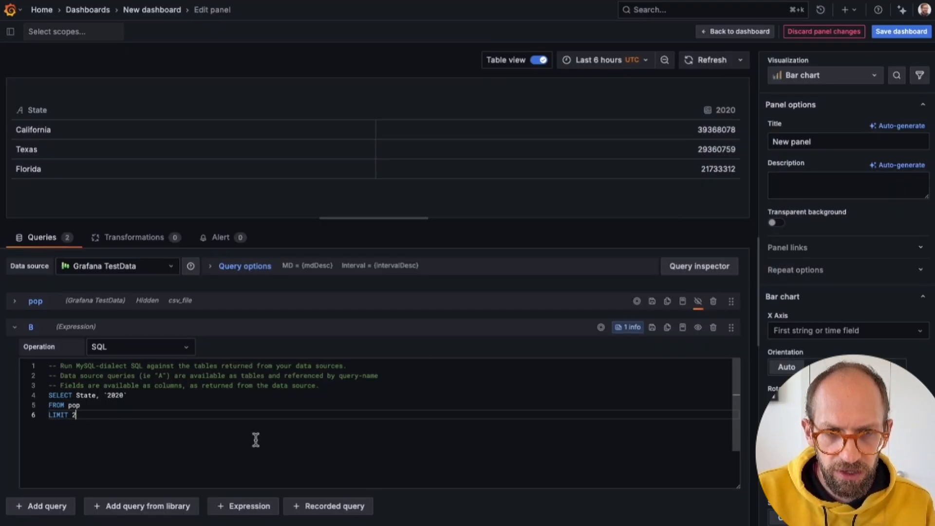
# Alias the `2020` column AS latest and start the next SELECT item with a comma for the 1980 column
pyautogui.click(711, 59)
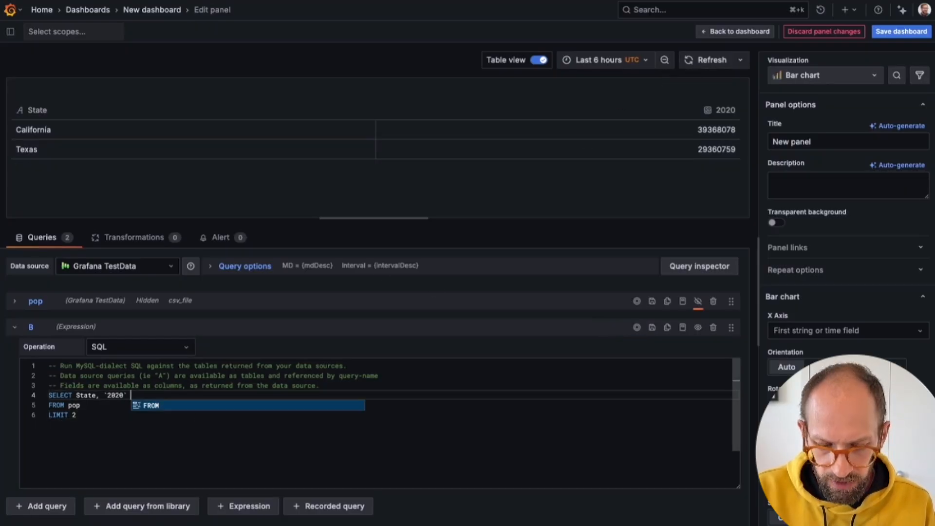
pyautogui.write('AS la')
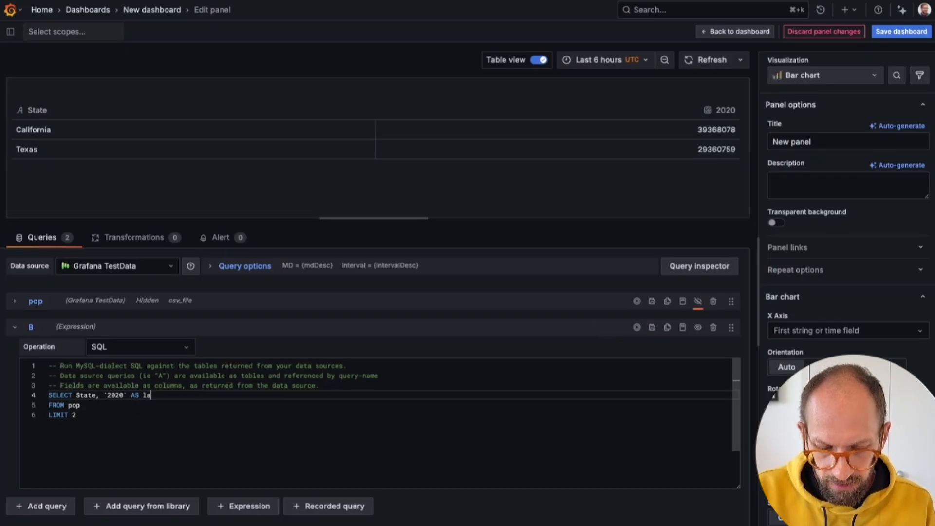
pyautogui.write('test')
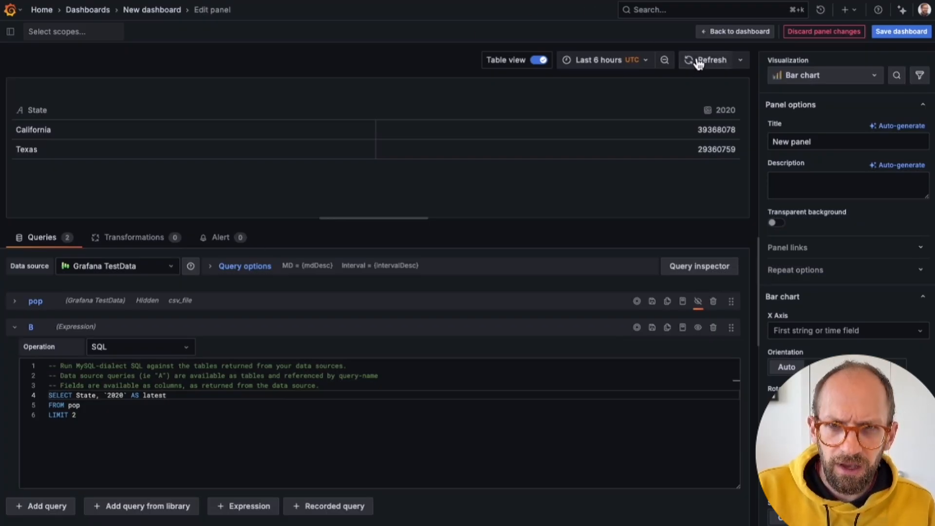
pyautogui.write(", '1980")
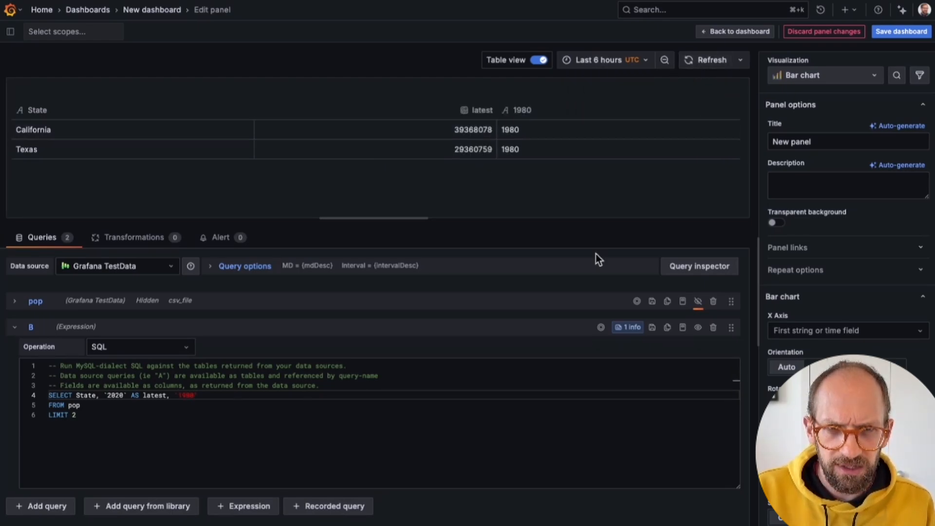
pyautogui.moveTo(555, 126)
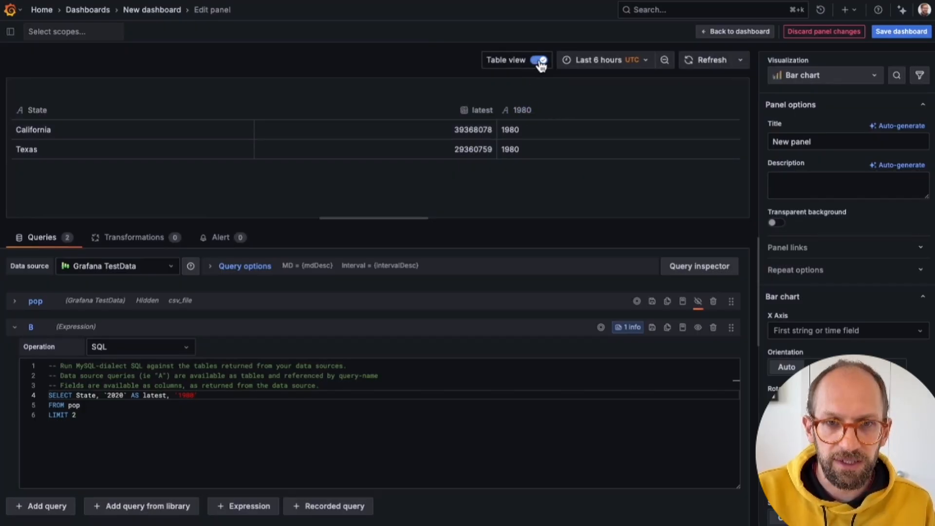
pyautogui.click(540, 59)
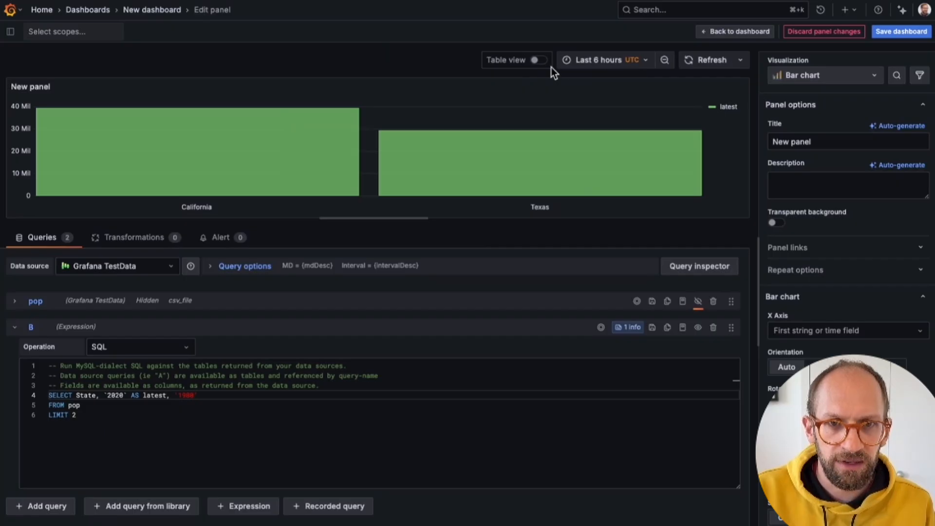
pyautogui.click(538, 60)
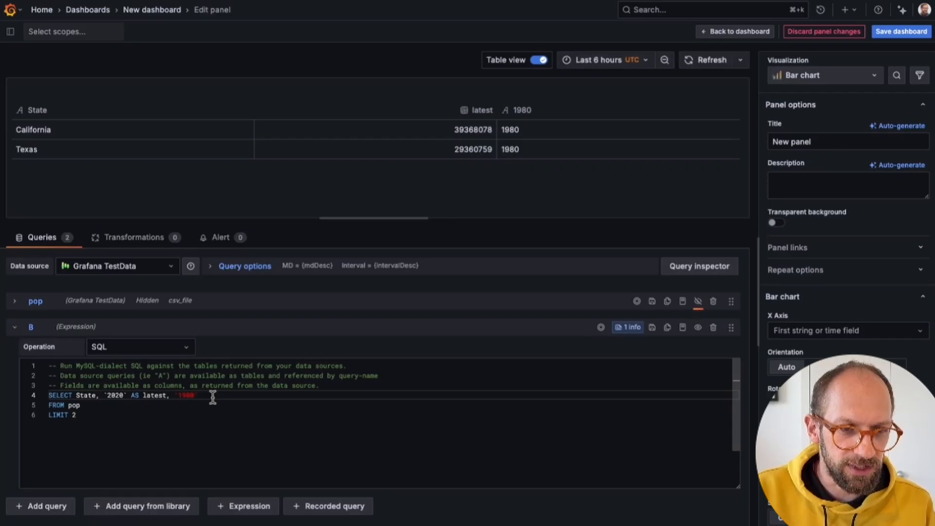
pyautogui.moveTo(428, 279)
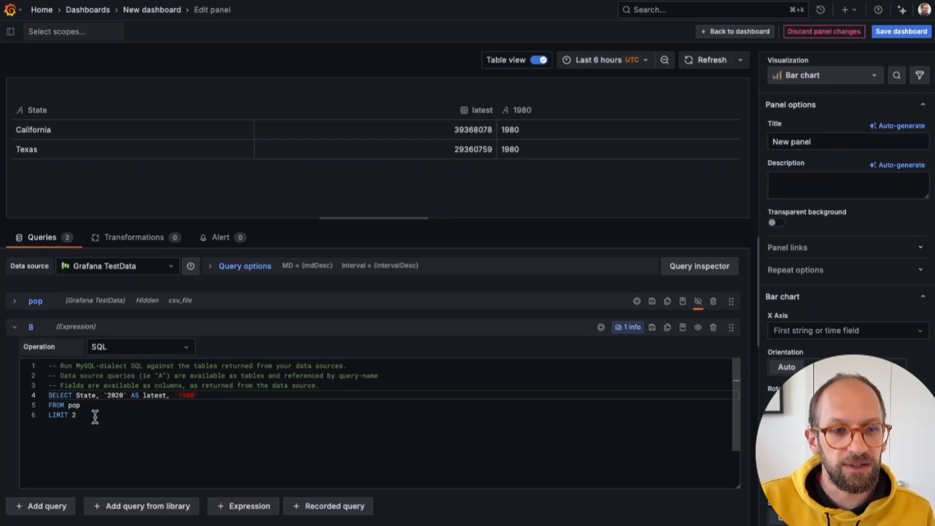
pyautogui.moveTo(212, 376)
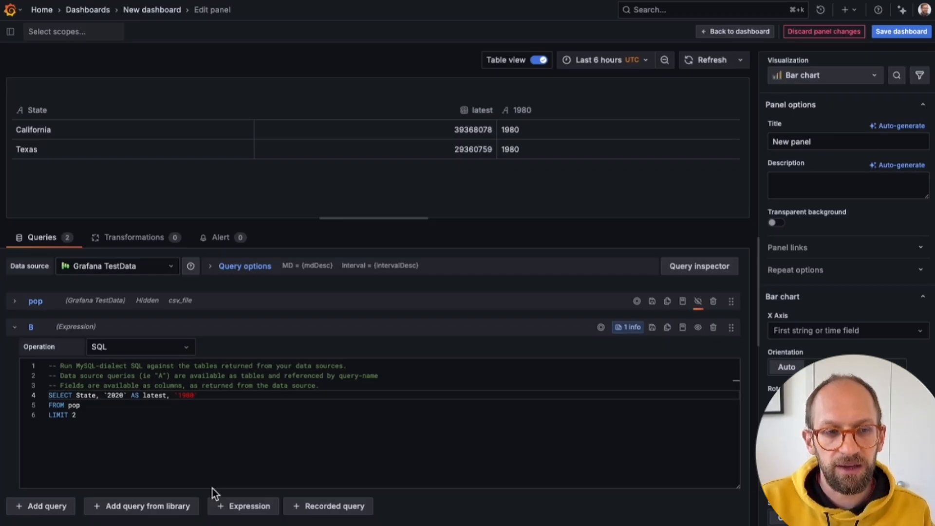
pyautogui.moveTo(226, 322)
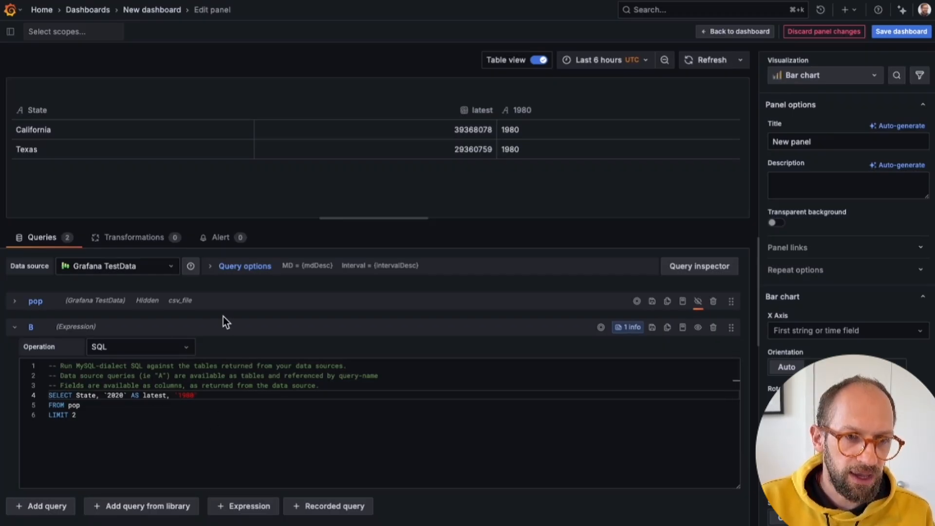
pyautogui.moveTo(215, 416)
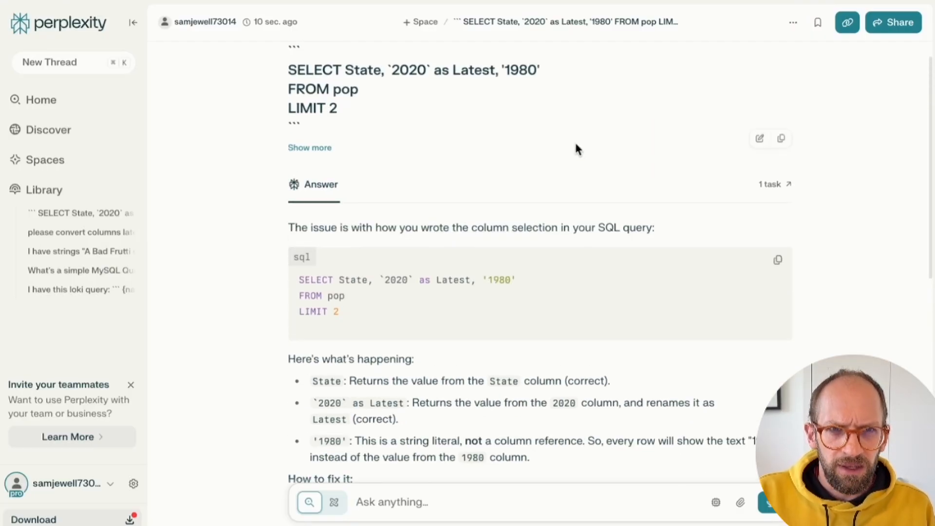
# Expand the full question about the repeated 1980 value and read Perplexity's string-literal explanation
pyautogui.click(310, 147)
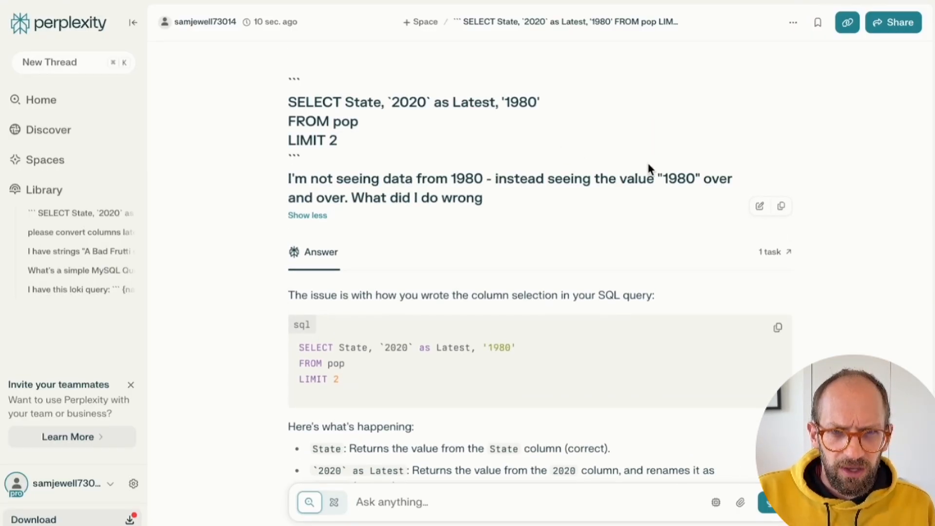
pyautogui.scroll(-3)
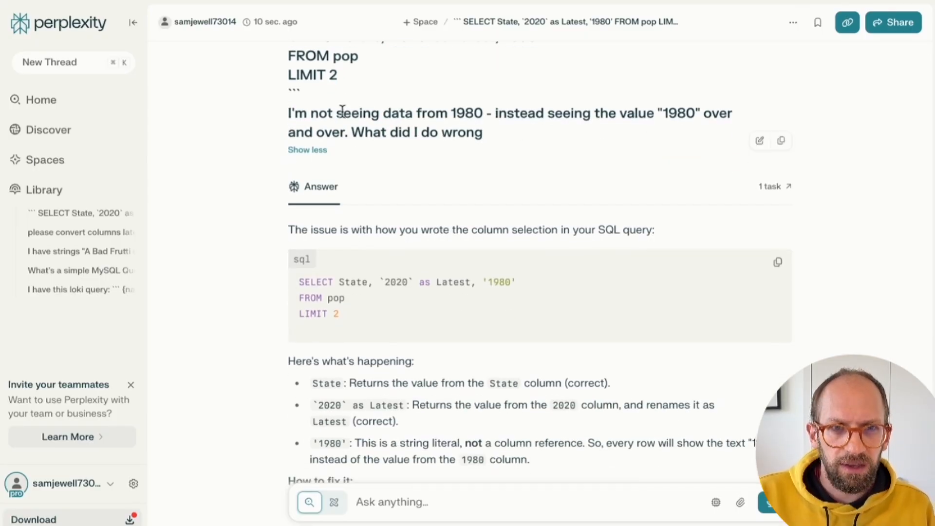
pyautogui.moveTo(355, 123)
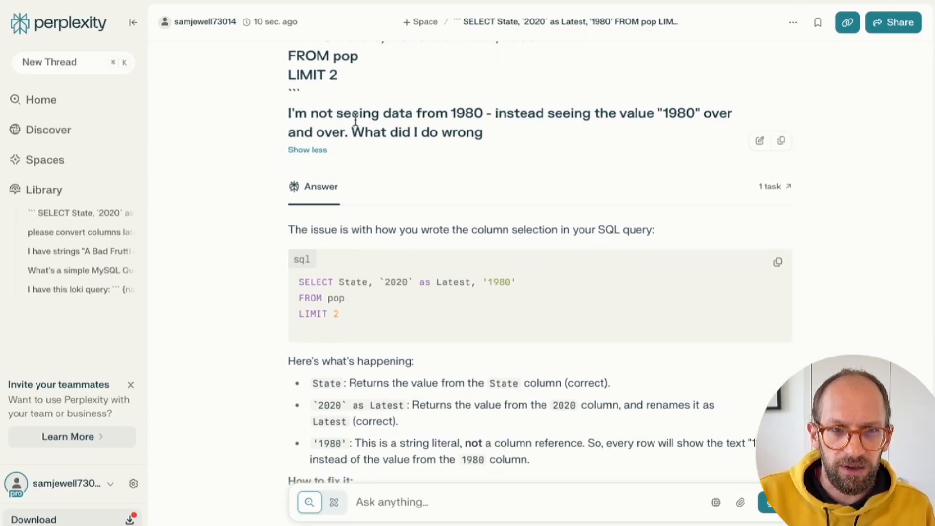
pyautogui.doubleClick(635, 112)
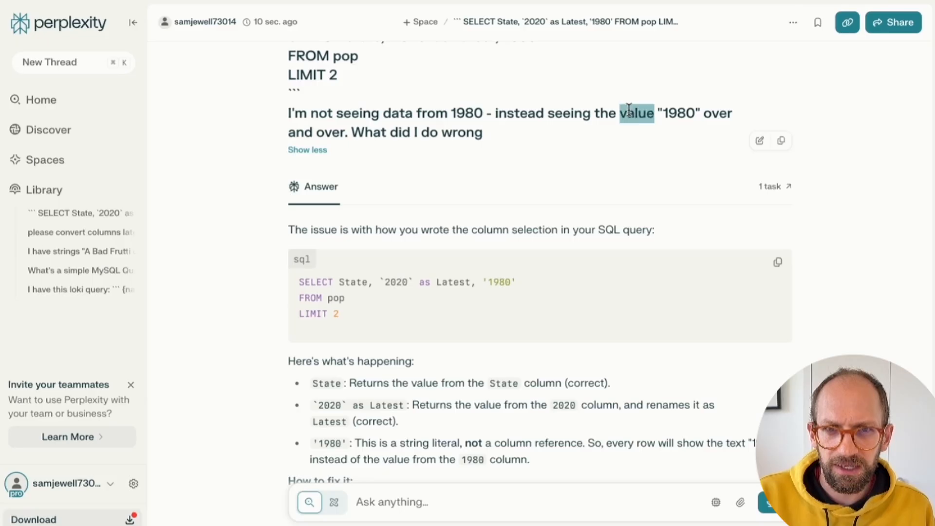
pyautogui.scroll(-3)
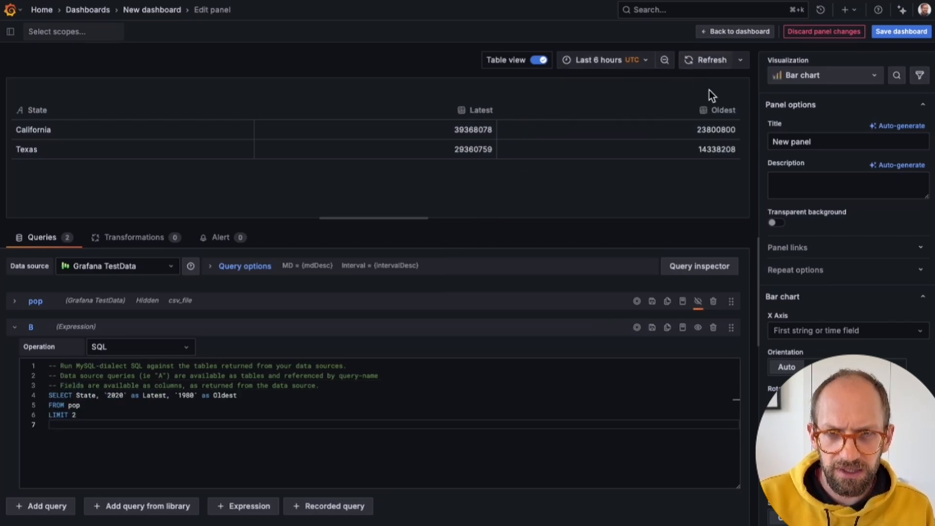
pyautogui.moveTo(501, 99)
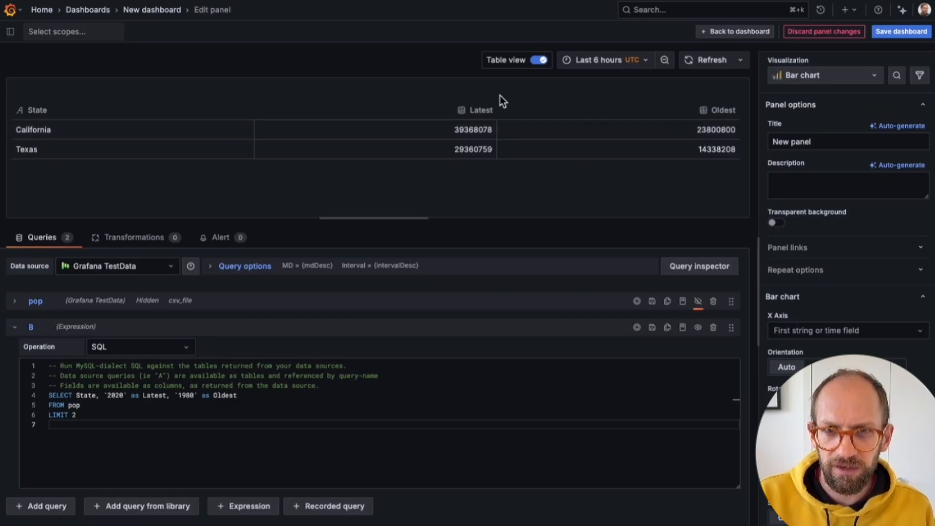
# Switch Table view off so Latest and Oldest populations for California and Texas show as paired bars
pyautogui.click(534, 59)
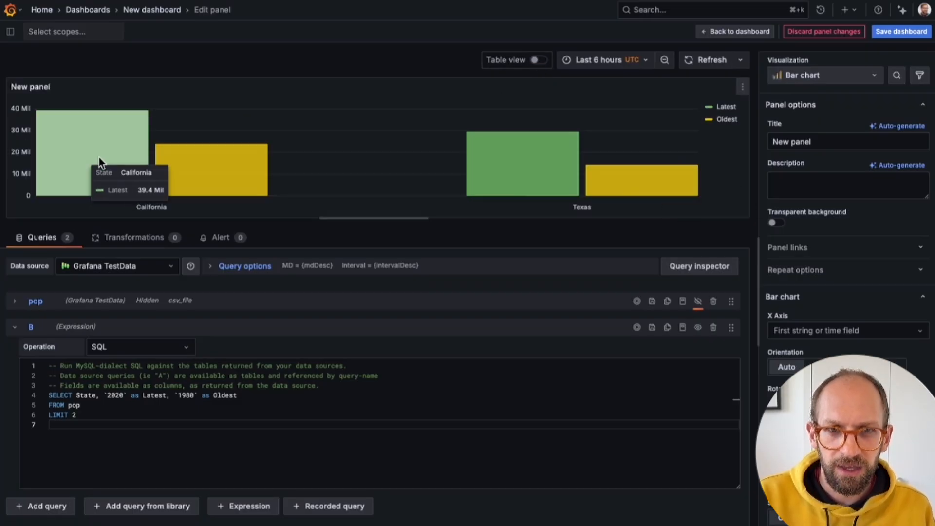
pyautogui.moveTo(374, 222)
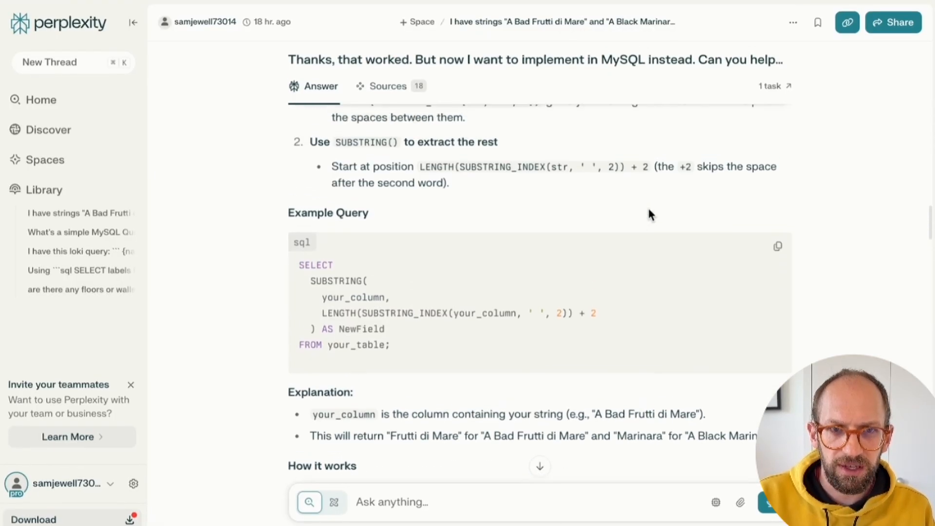
# Scroll through the pizza-strings thread down to the complete PizzaNouns CTE query summing __value__
pyautogui.scroll(3)
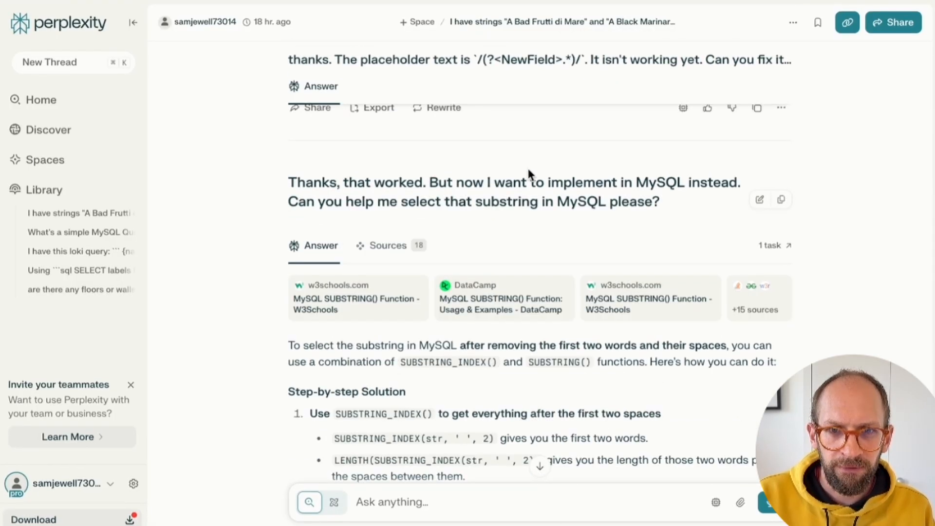
pyautogui.scroll(3)
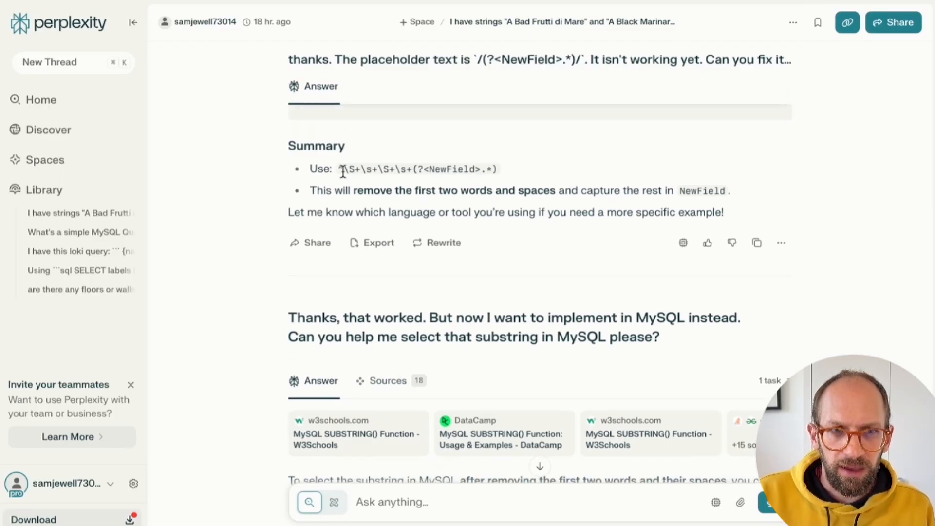
pyautogui.scroll(-3)
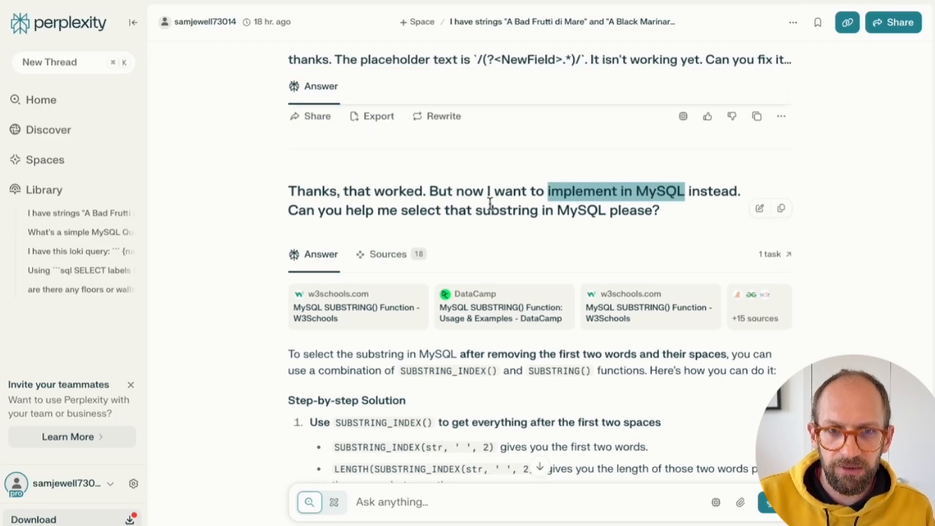
pyautogui.scroll(-3)
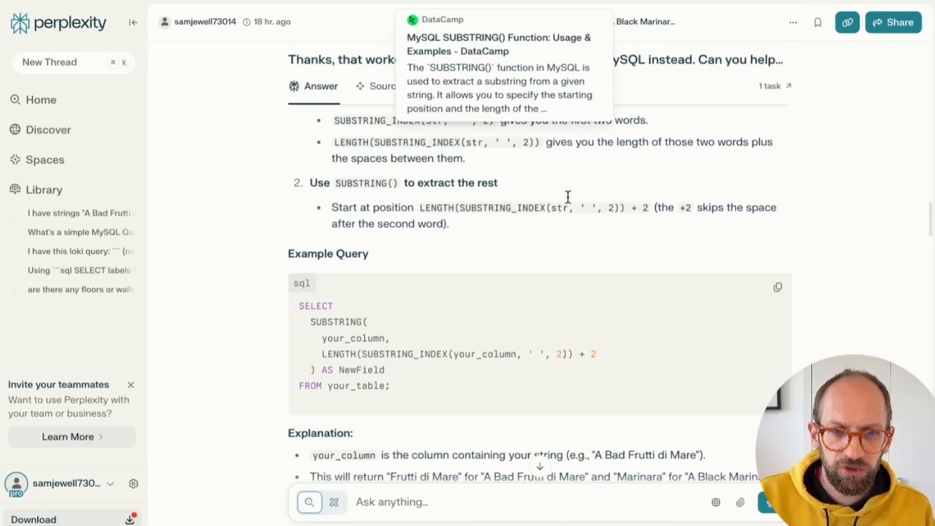
pyautogui.scroll(-3)
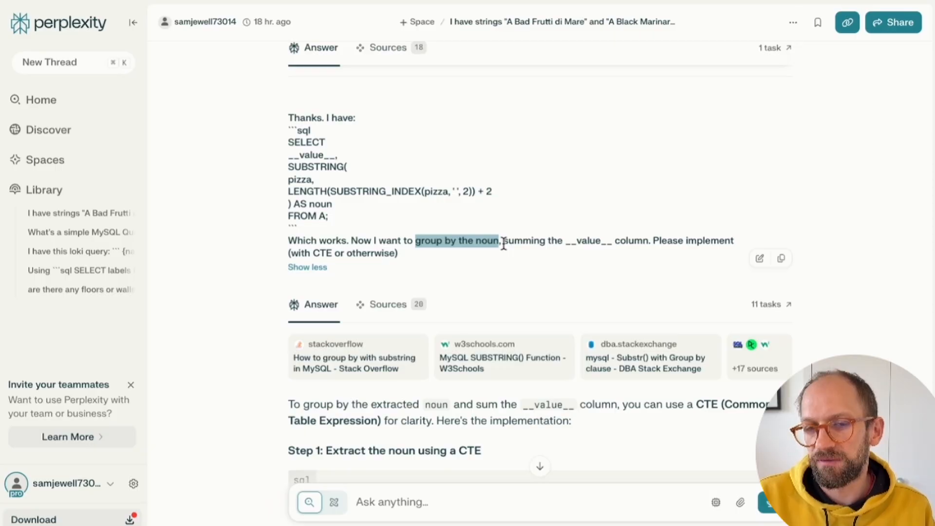
pyautogui.scroll(-3)
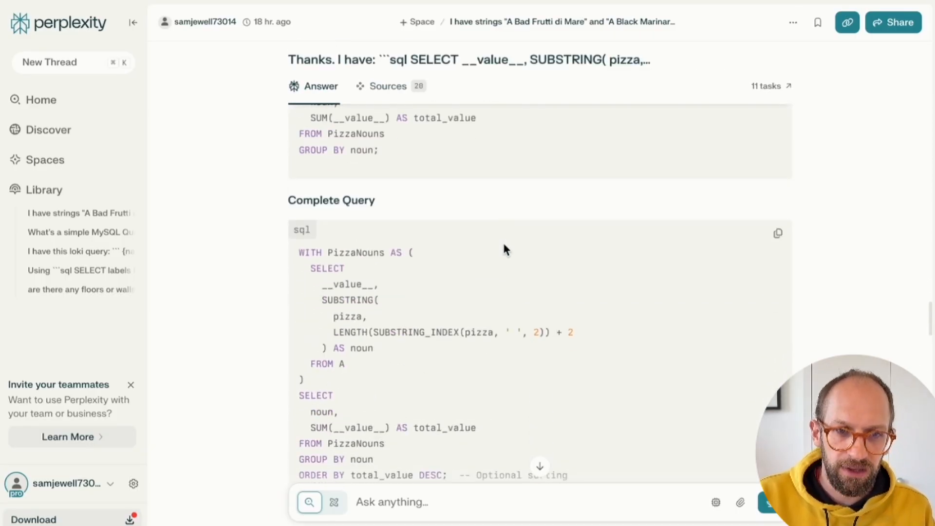
pyautogui.scroll(-3)
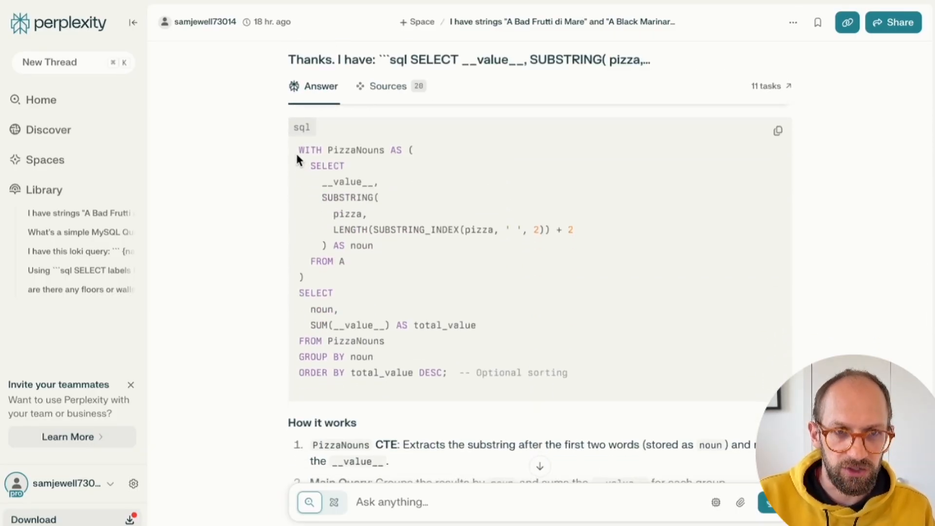
pyautogui.moveTo(617, 411)
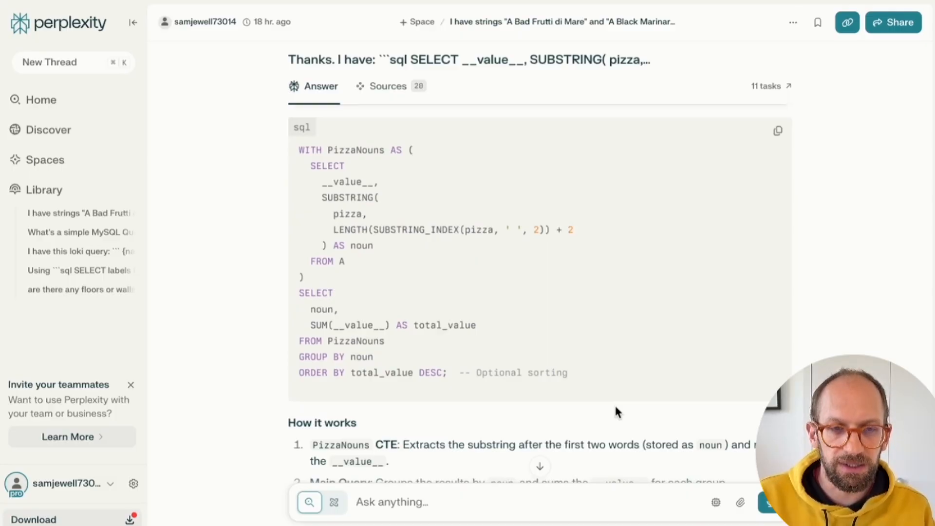
pyautogui.moveTo(643, 333)
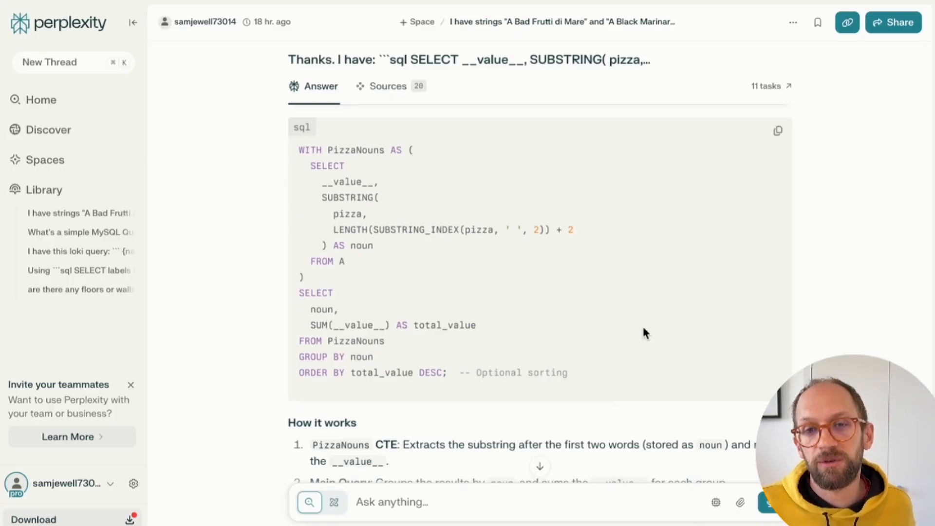